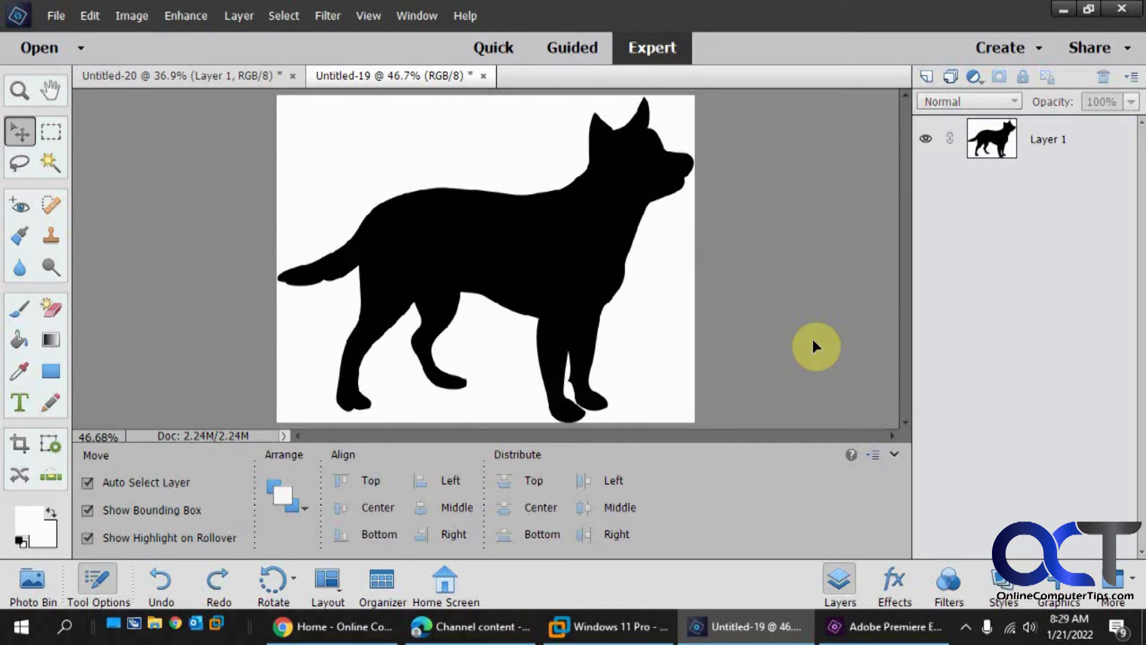
pyautogui.moveTo(813, 344)
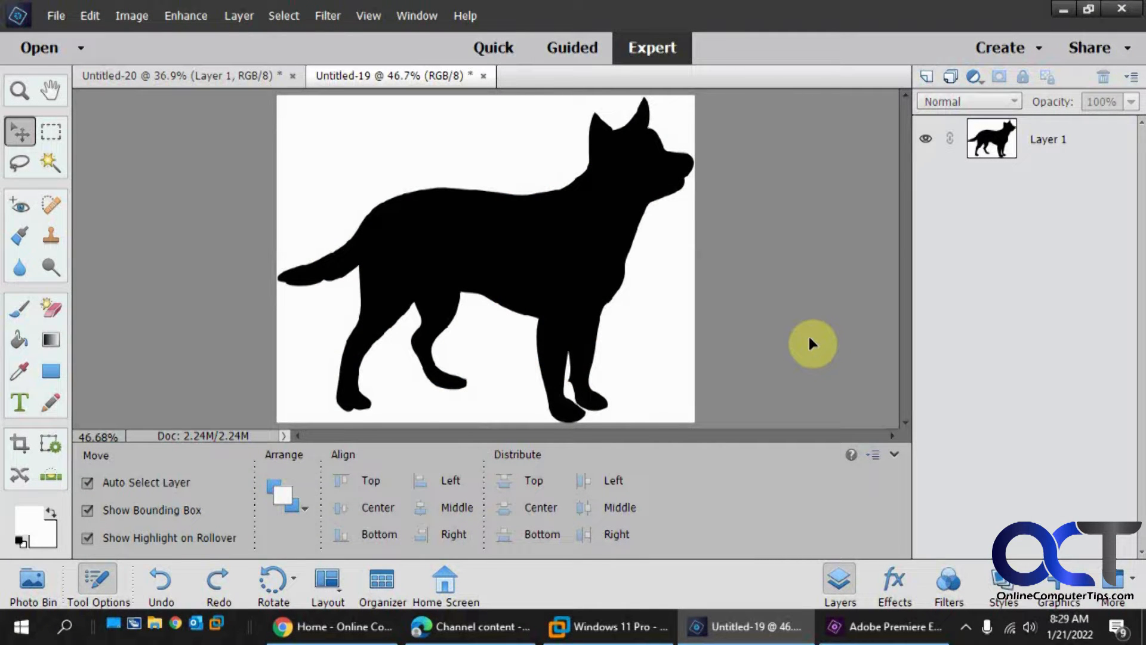
pyautogui.moveTo(801, 316)
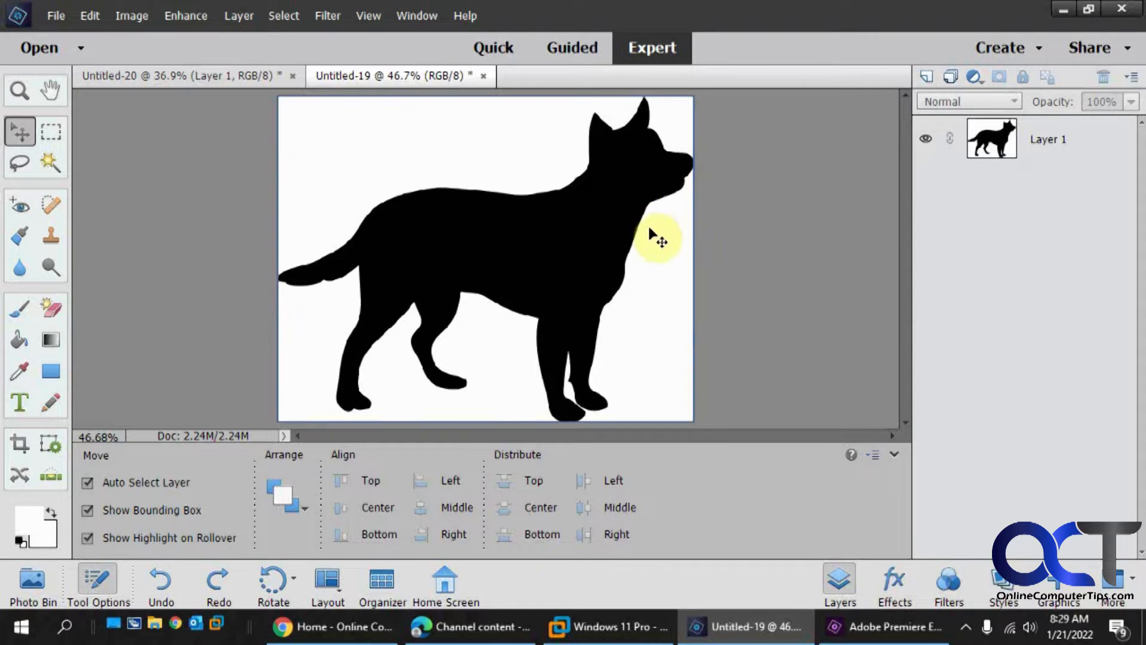
pyautogui.moveTo(427, 315)
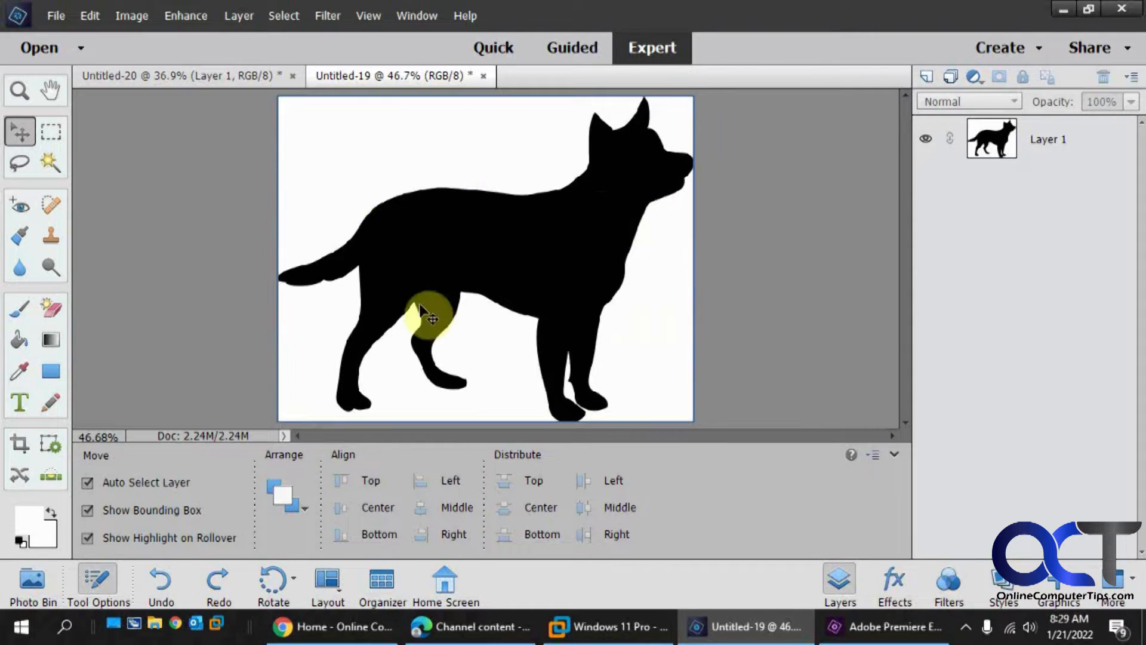
pyautogui.moveTo(577, 289)
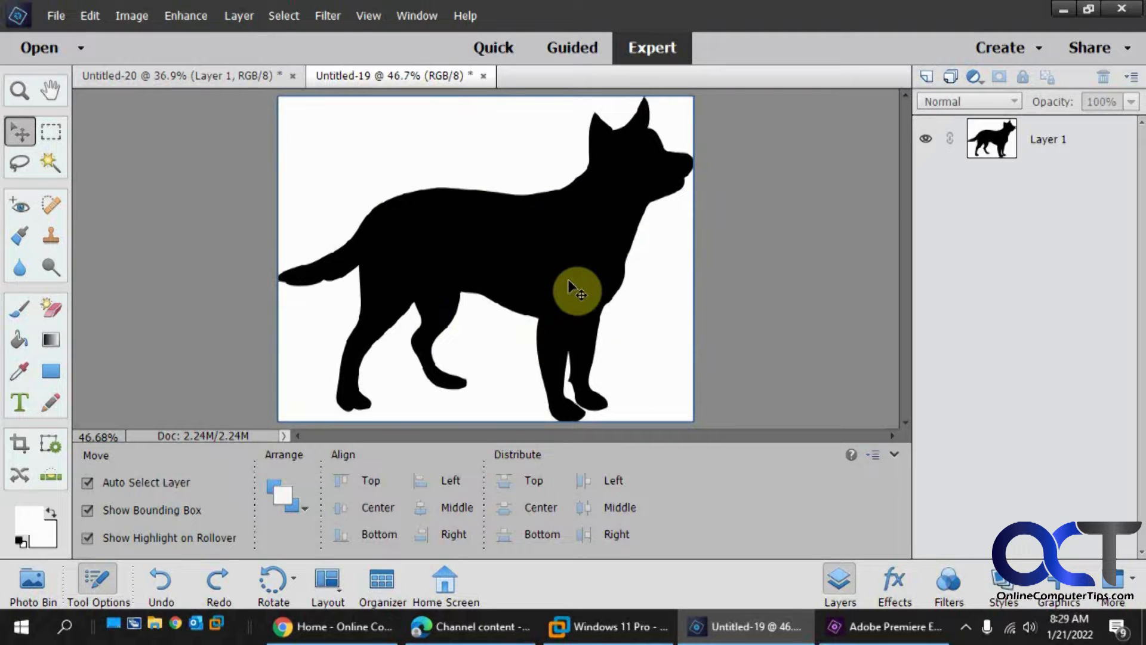
pyautogui.moveTo(559, 271)
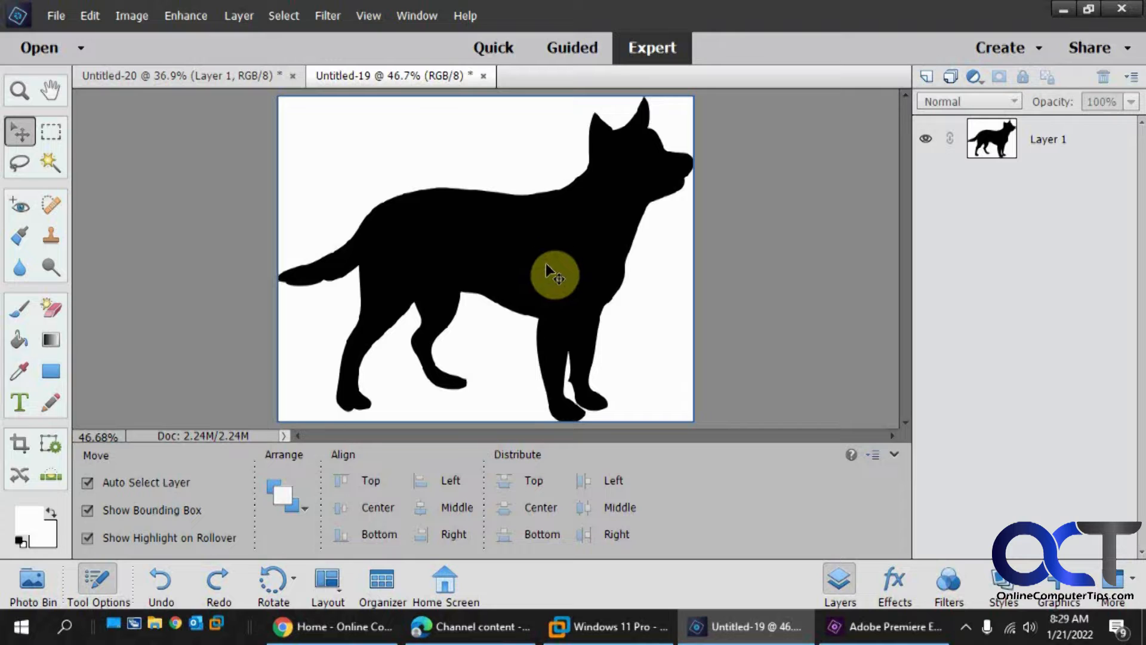
pyautogui.moveTo(431, 203)
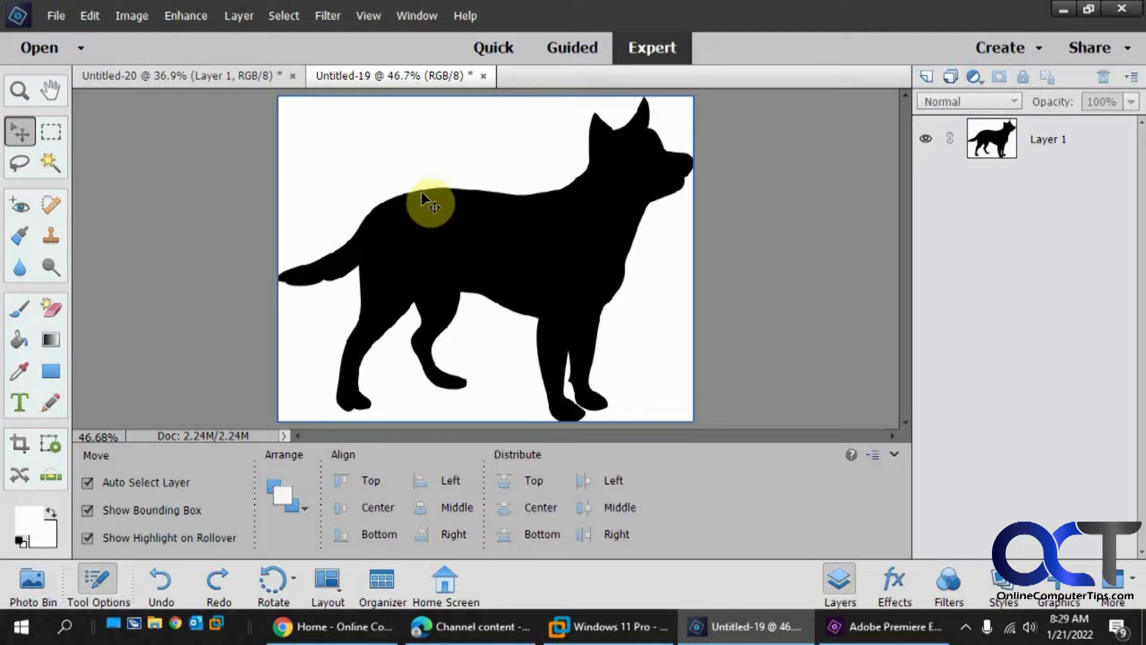
pyautogui.moveTo(274, 128)
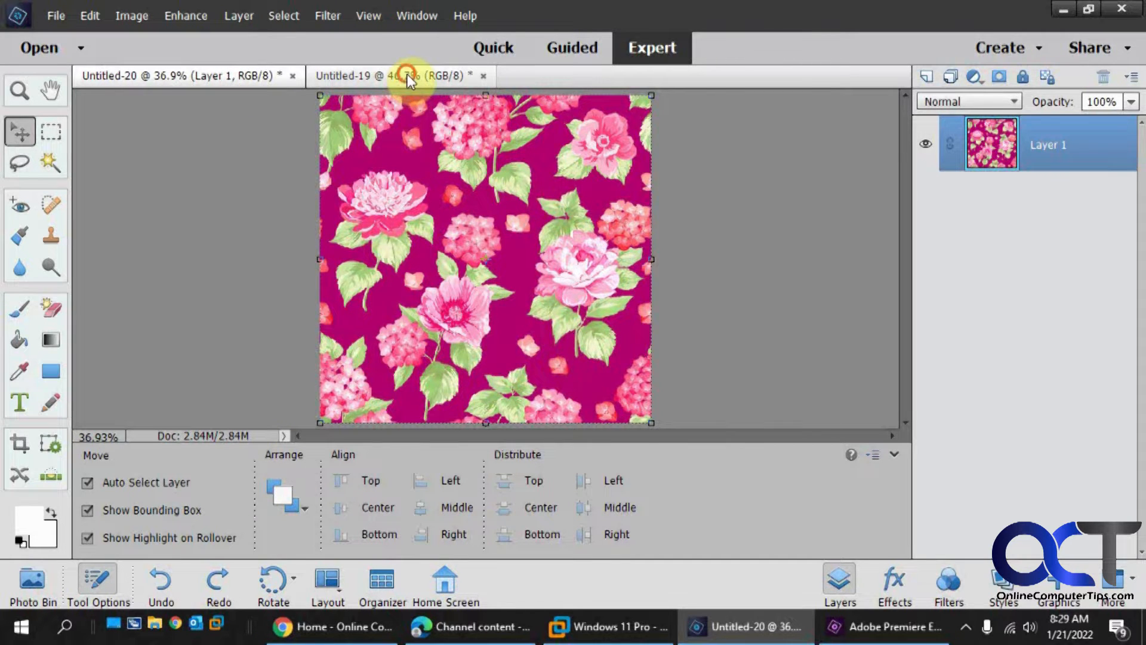
# Step: Erase the dog image's white background with the Magic Eraser, undoing accidental erasure of the dog
pyautogui.click(398, 75)
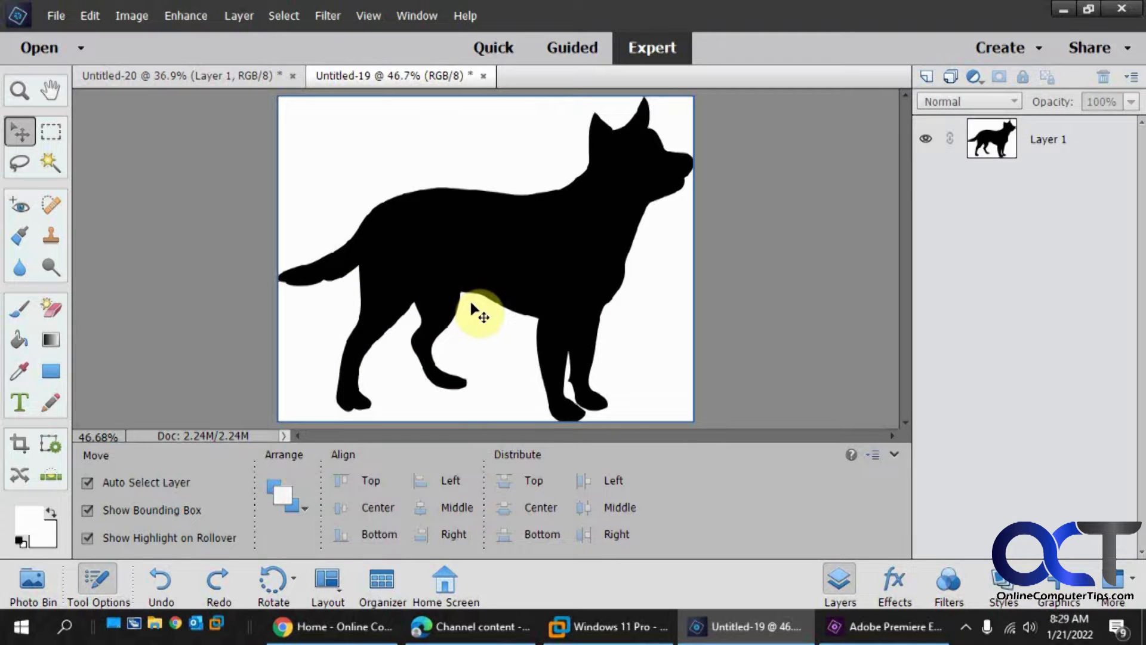
pyautogui.moveTo(593, 364)
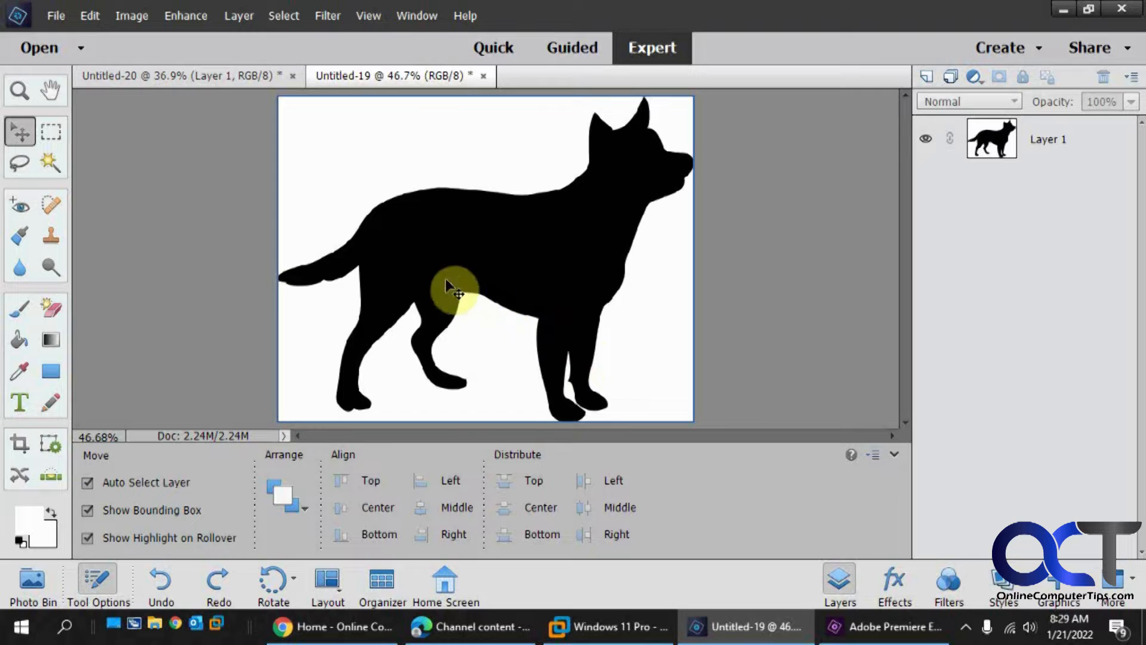
pyautogui.moveTo(494, 187)
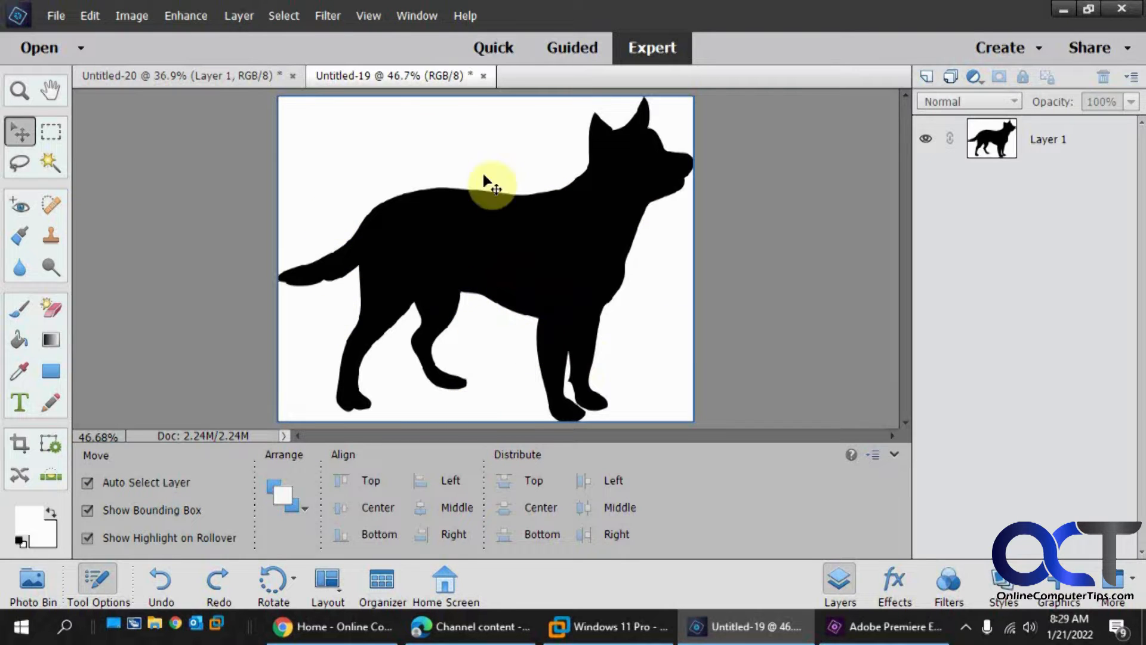
pyautogui.click(52, 308)
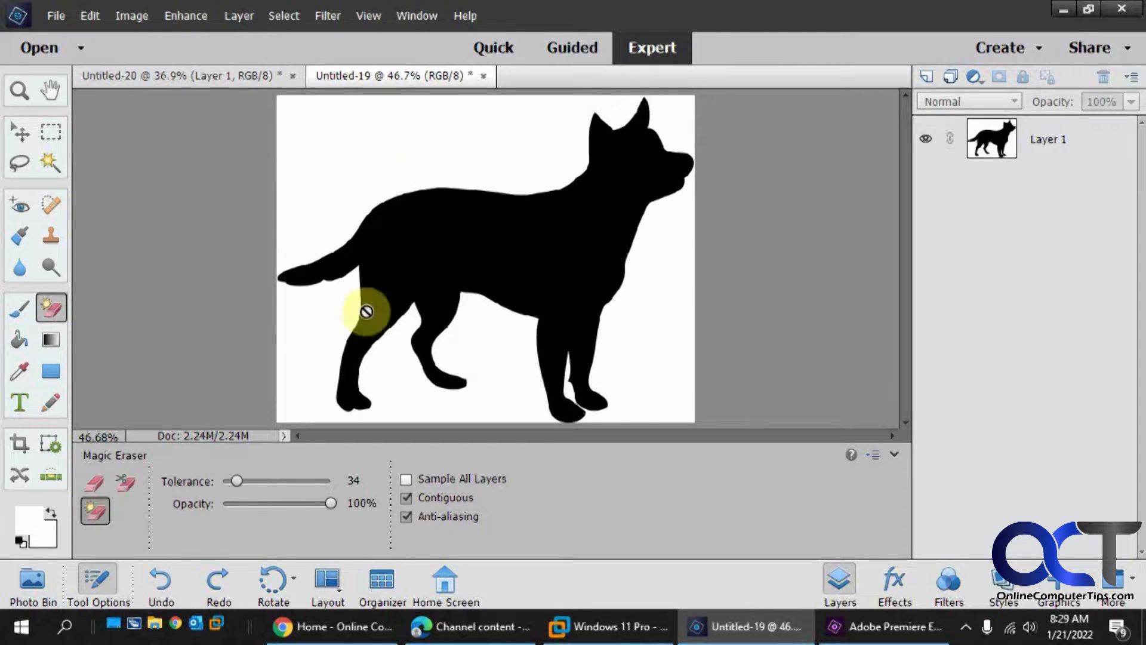
pyautogui.moveTo(388, 172)
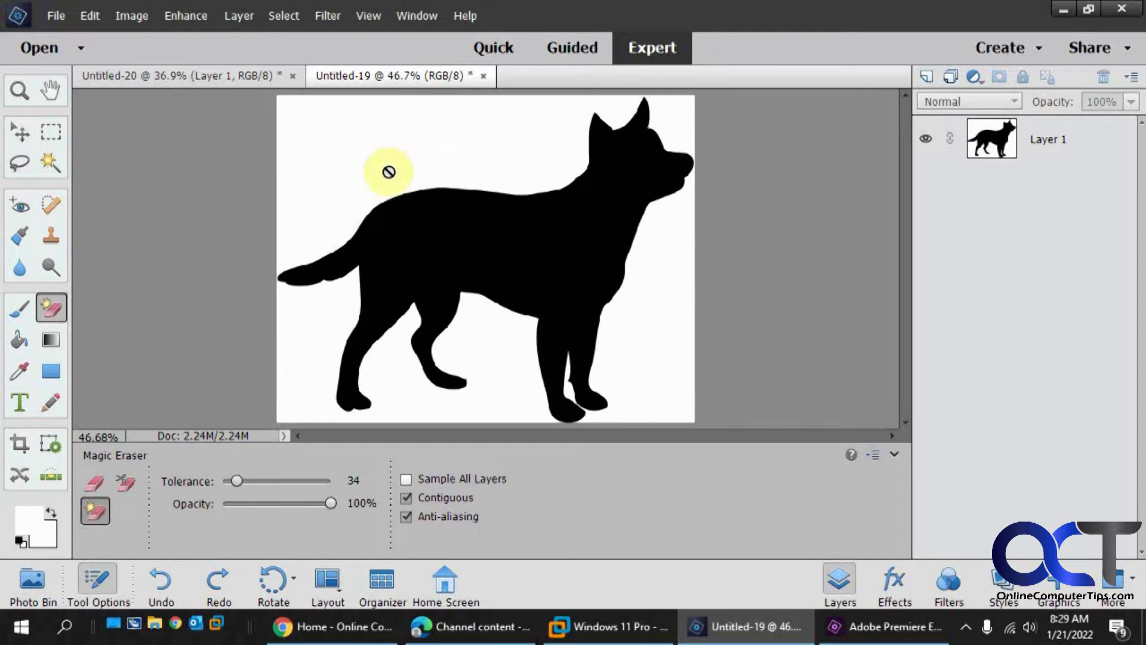
pyautogui.moveTo(991, 176)
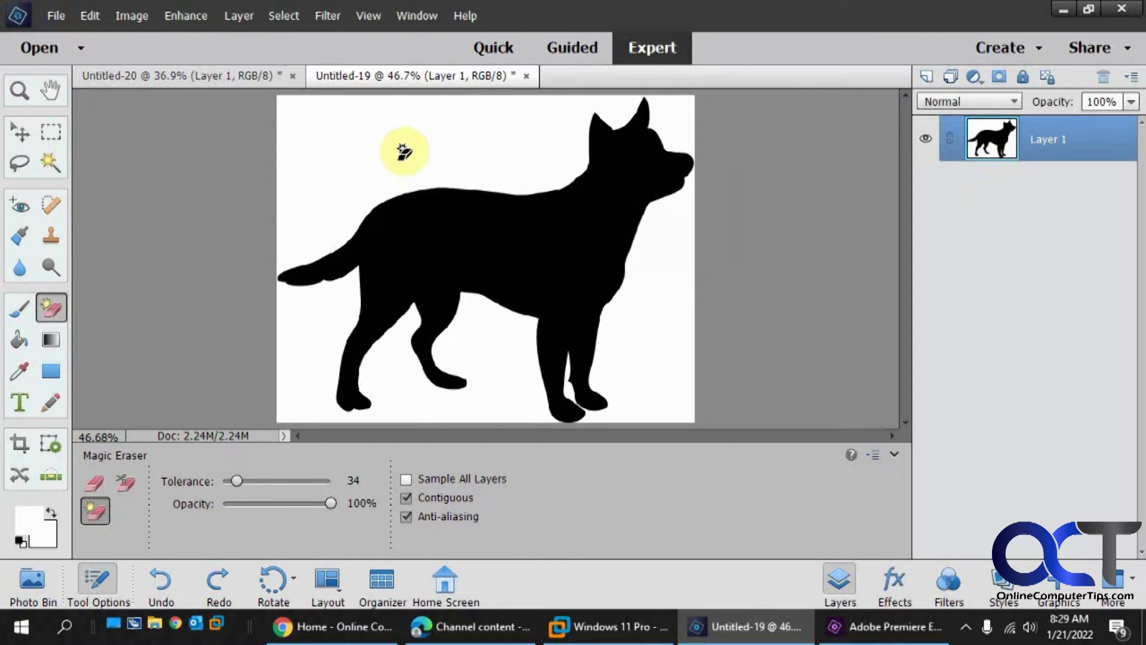
pyautogui.click(404, 151)
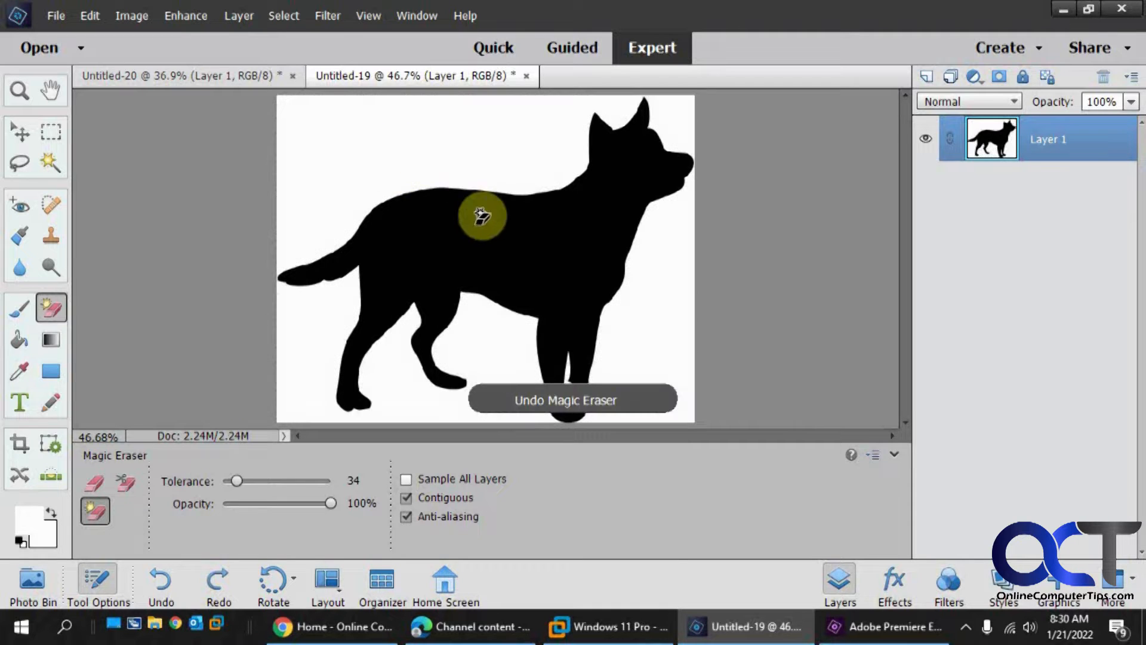
pyautogui.click(618, 315)
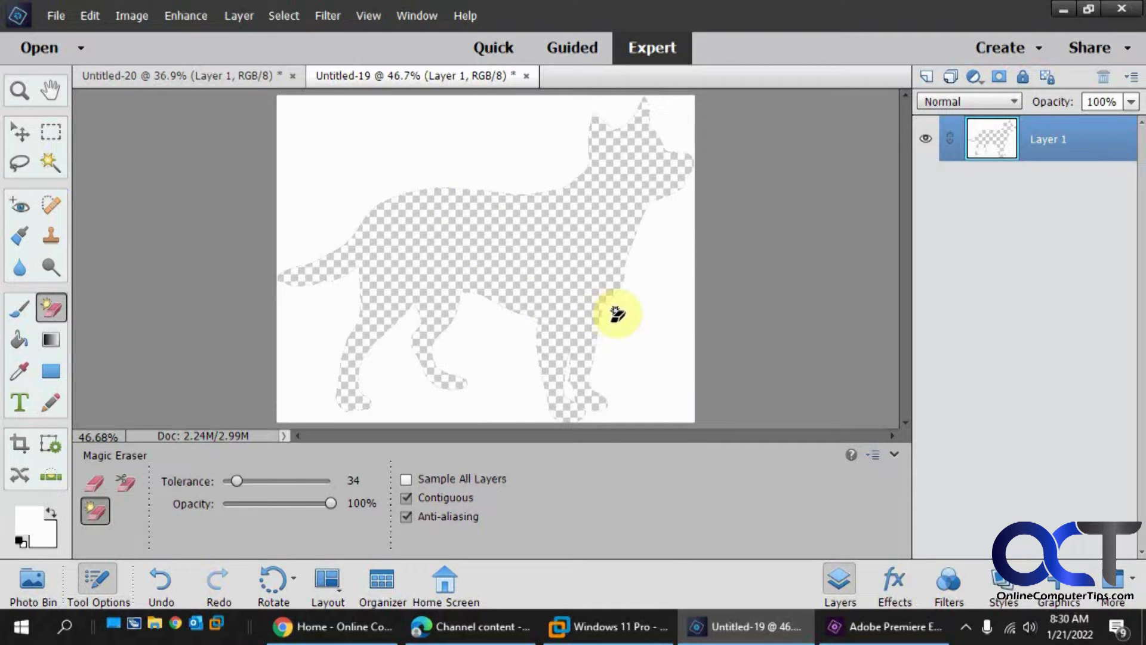
pyautogui.click(618, 314)
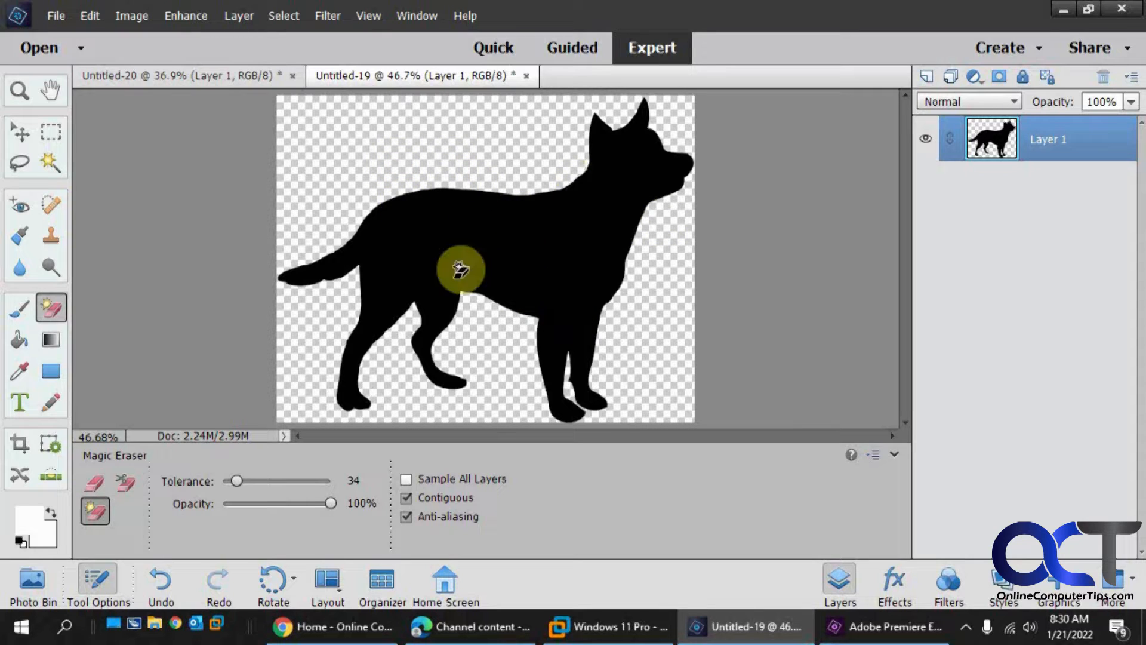
pyautogui.moveTo(507, 278)
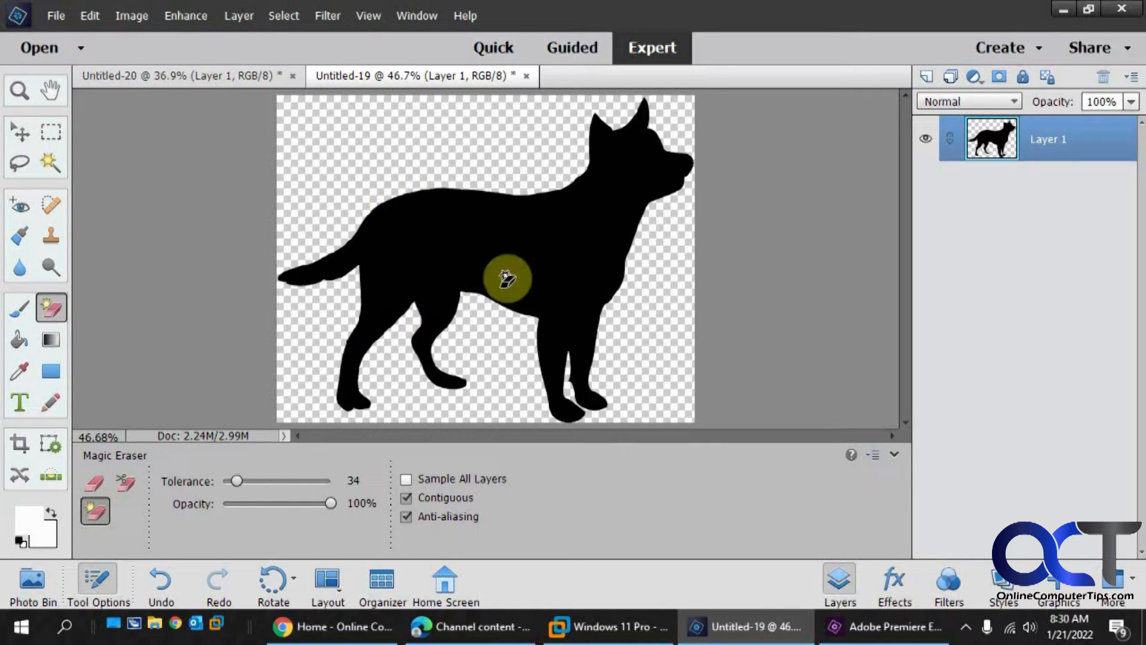
pyautogui.moveTo(437, 225)
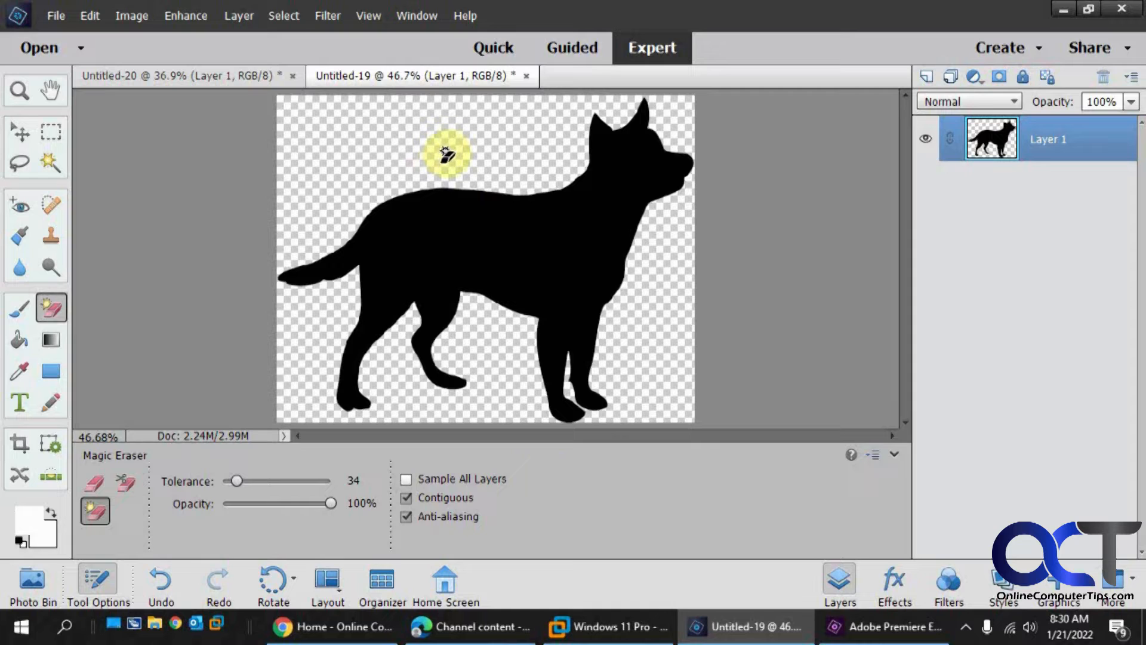
pyautogui.moveTo(288, 163)
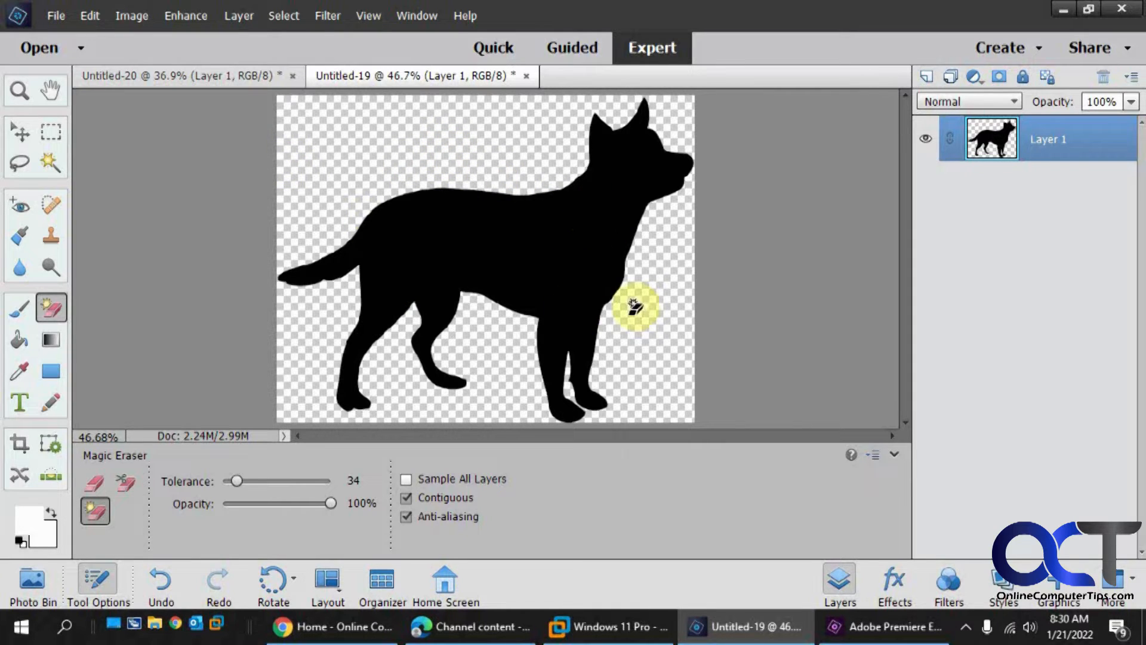
pyautogui.click(384, 212)
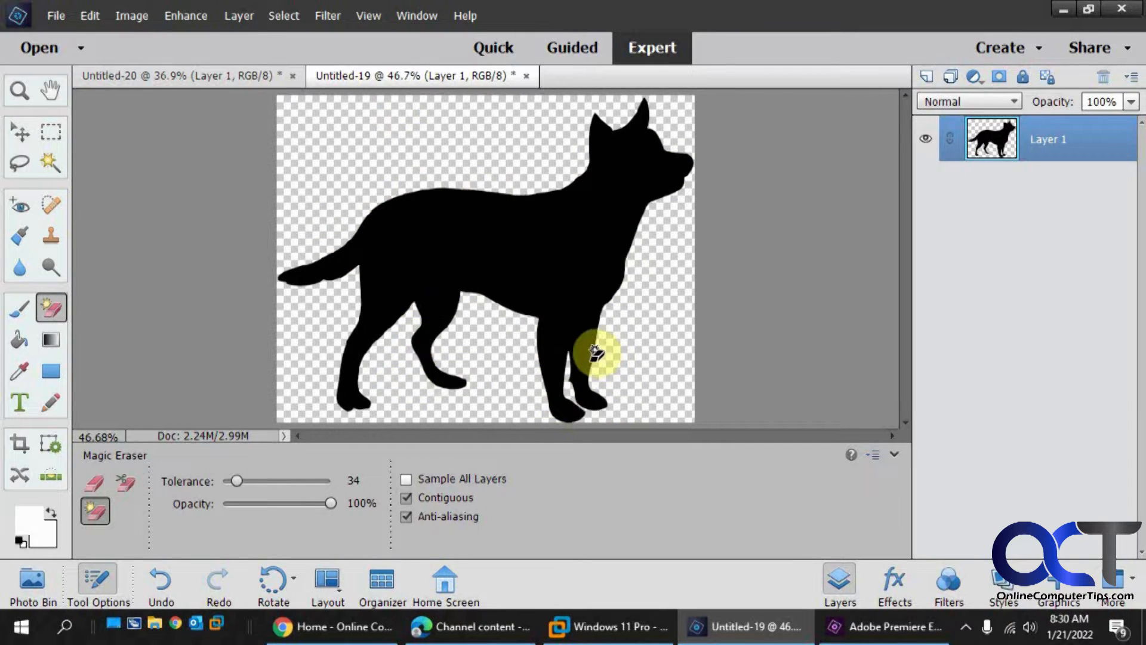
# Step: Select the entire dog canvas with the Rectangular Marquee and copy it
pyautogui.click(596, 354)
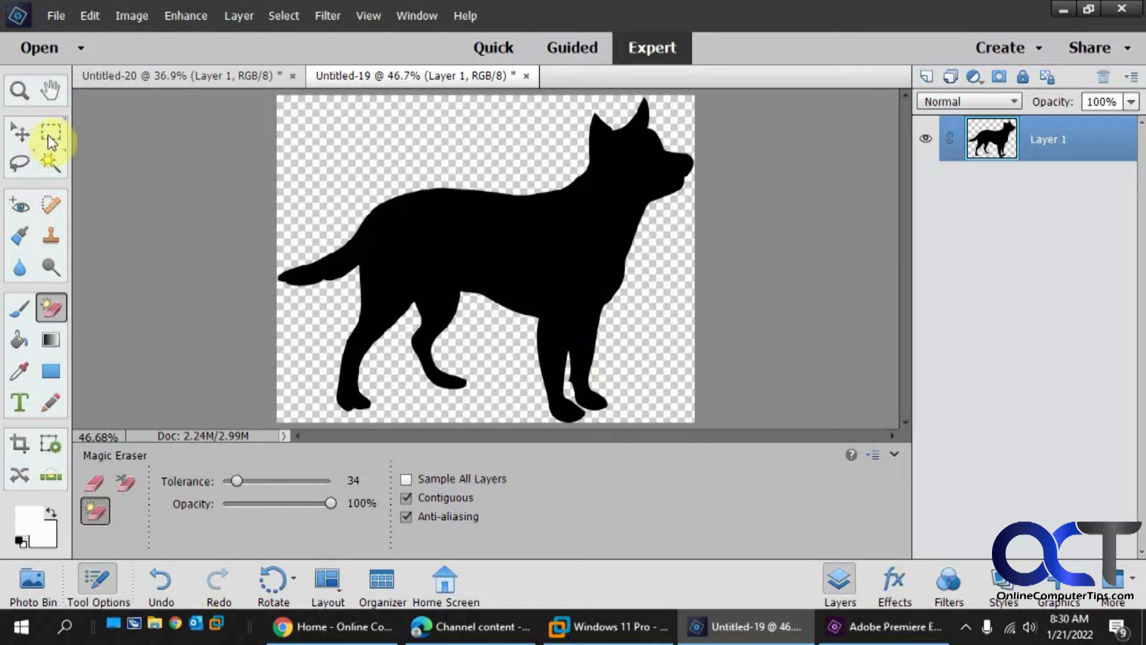
pyautogui.click(50, 131)
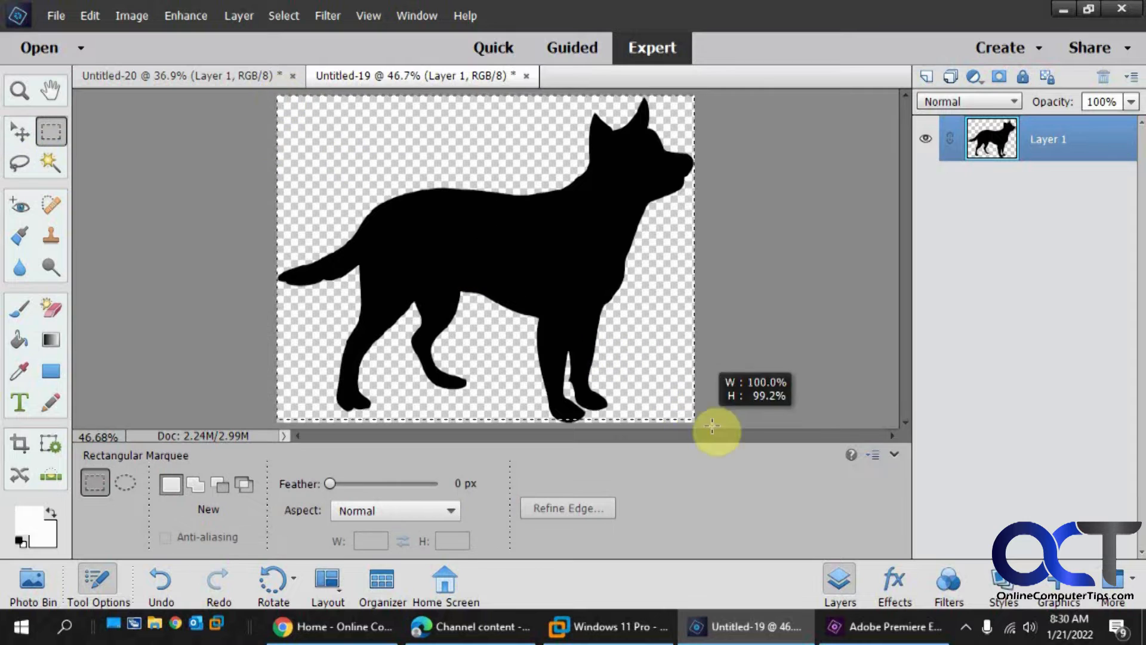
pyautogui.click(90, 15)
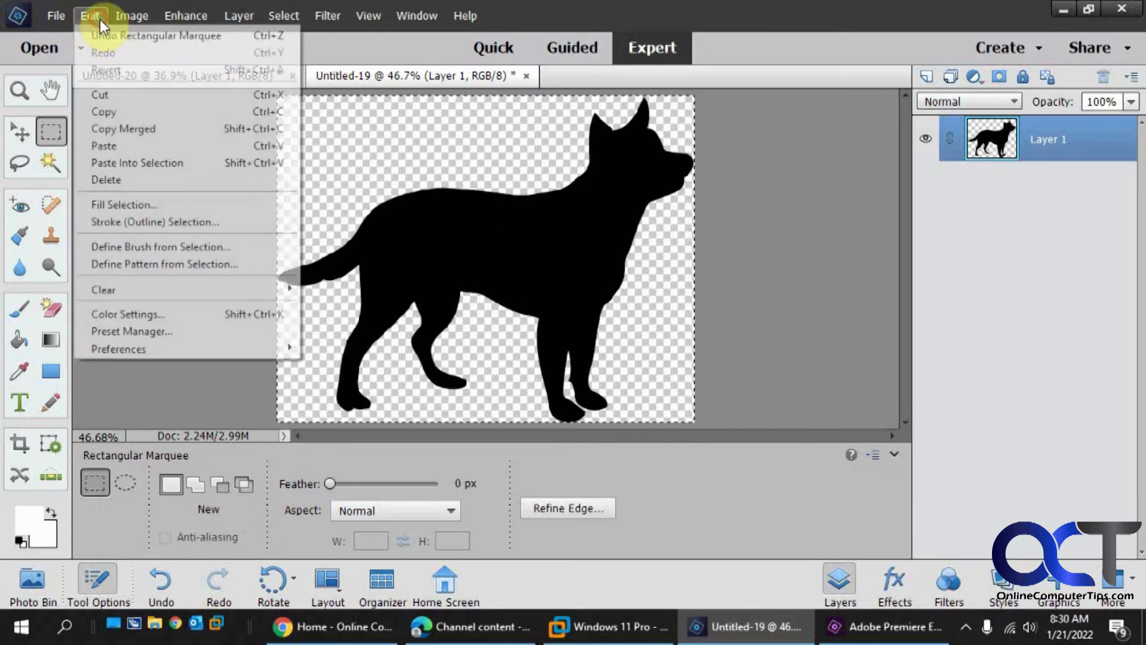
pyautogui.click(150, 76)
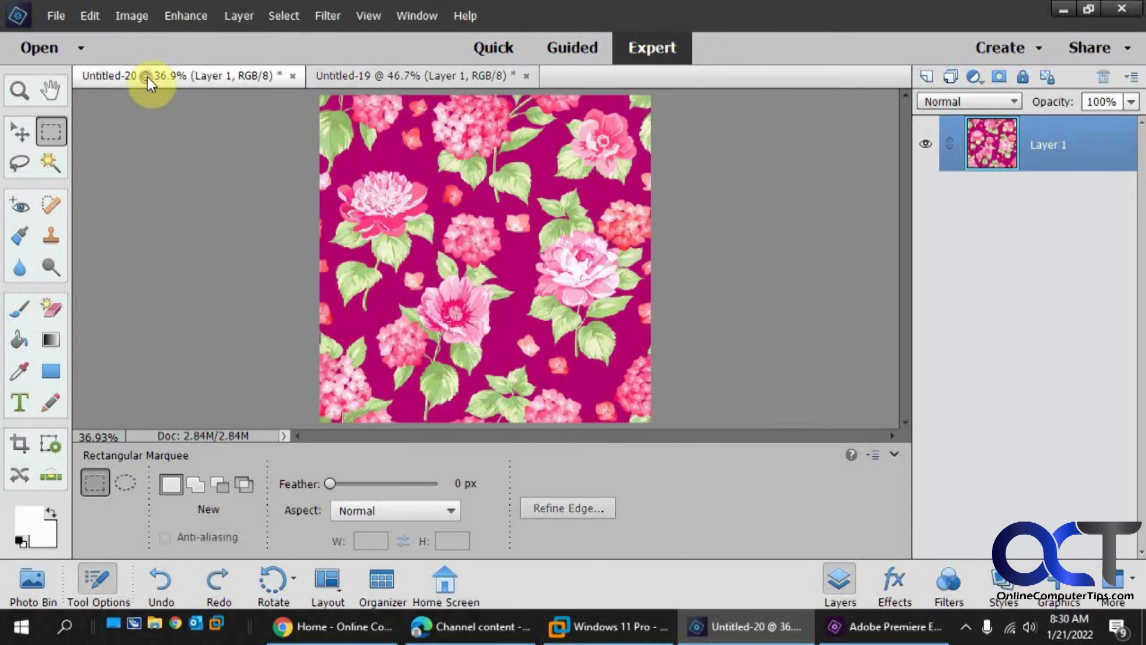
# Step: Paste the dog into the floral document and place its layer beneath the pattern layer
pyautogui.click(89, 15)
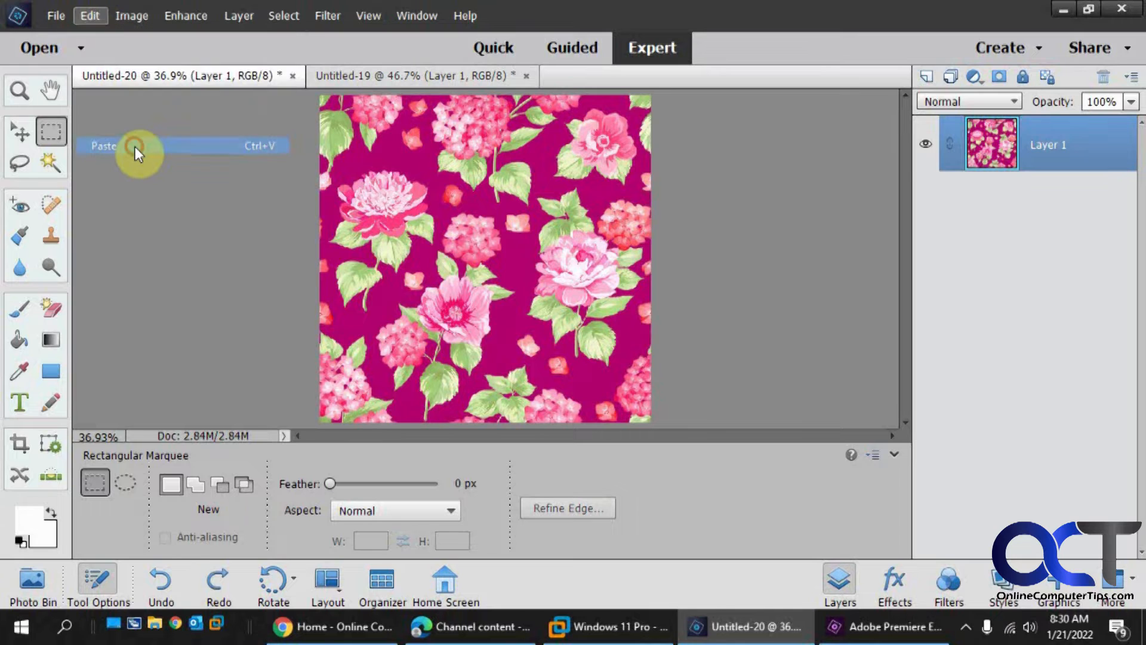
pyautogui.click(103, 146)
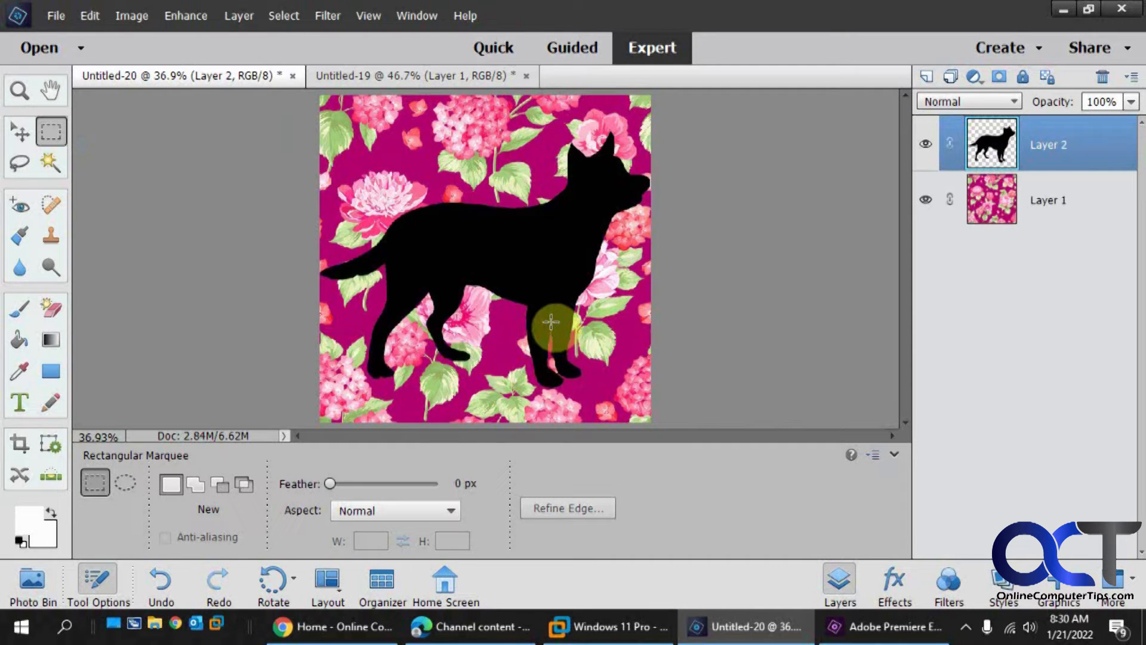
pyautogui.moveTo(563, 225)
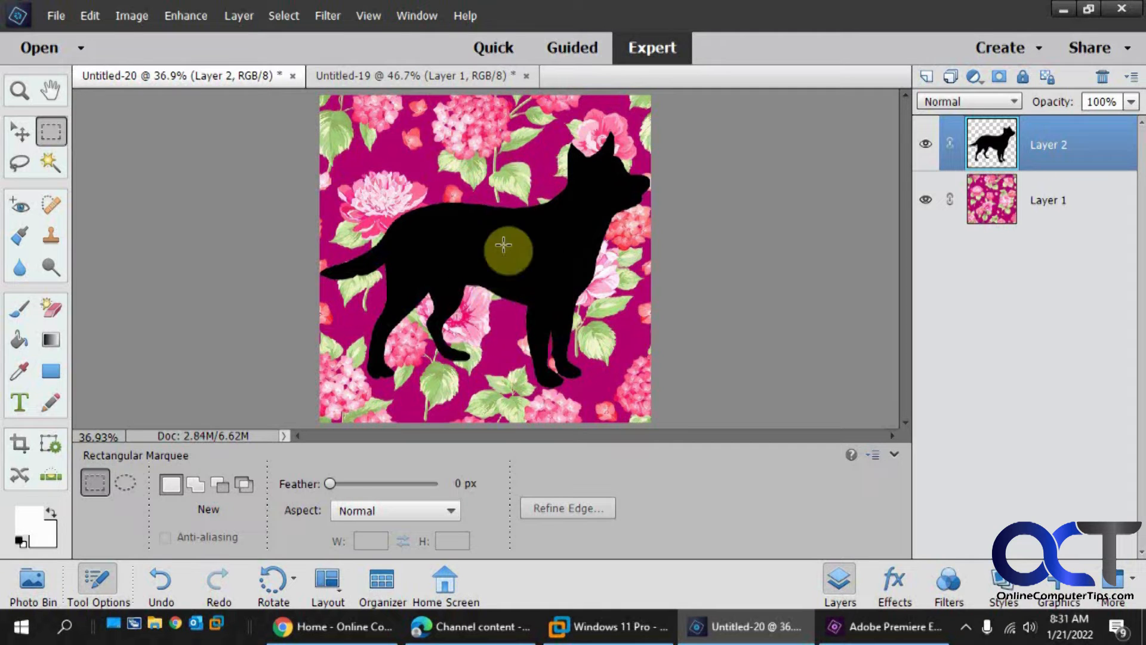
pyautogui.moveTo(502, 245); pyautogui.dragTo(413, 366)
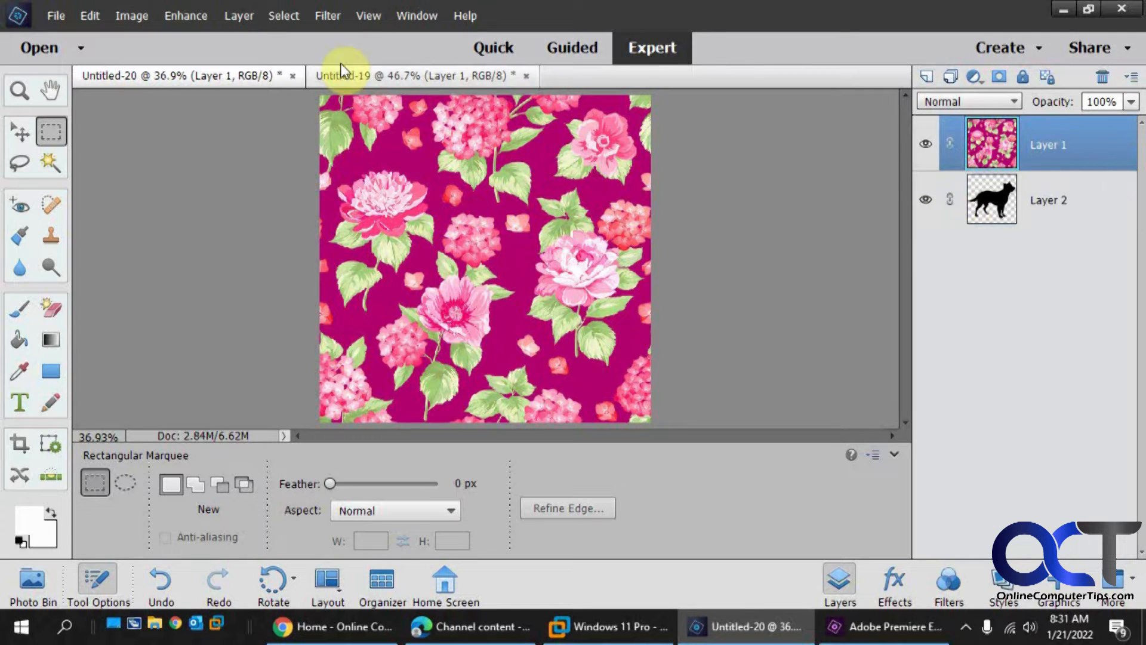
pyautogui.click(238, 16)
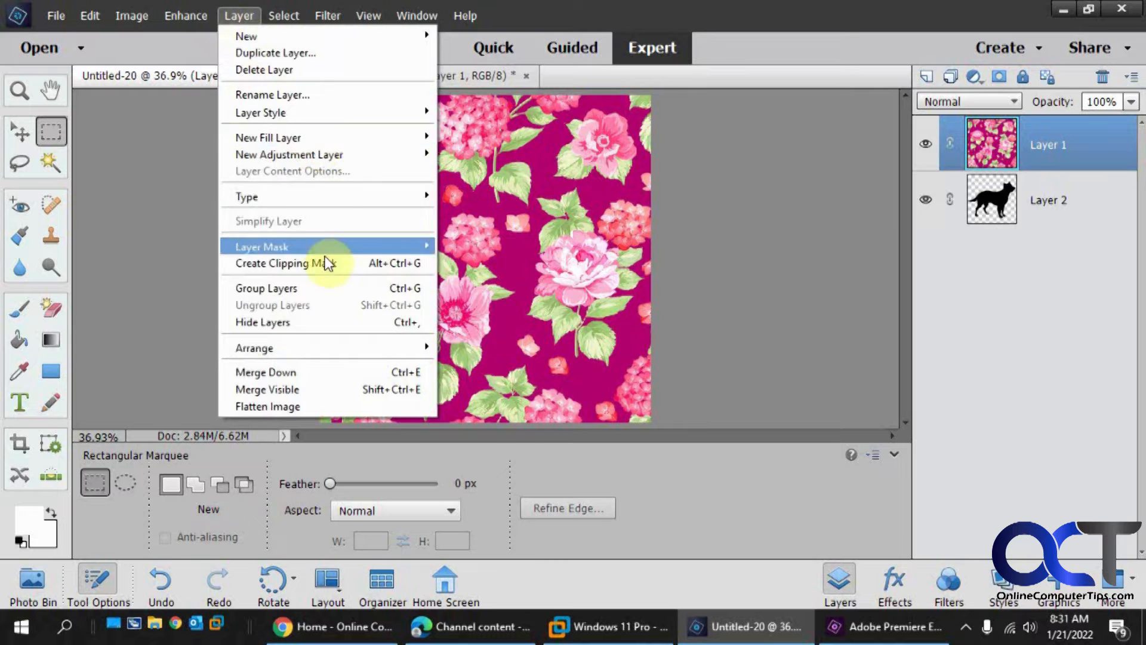
# Step: Create a clipping mask so the floral pattern fills the dog layer below
pyautogui.click(300, 263)
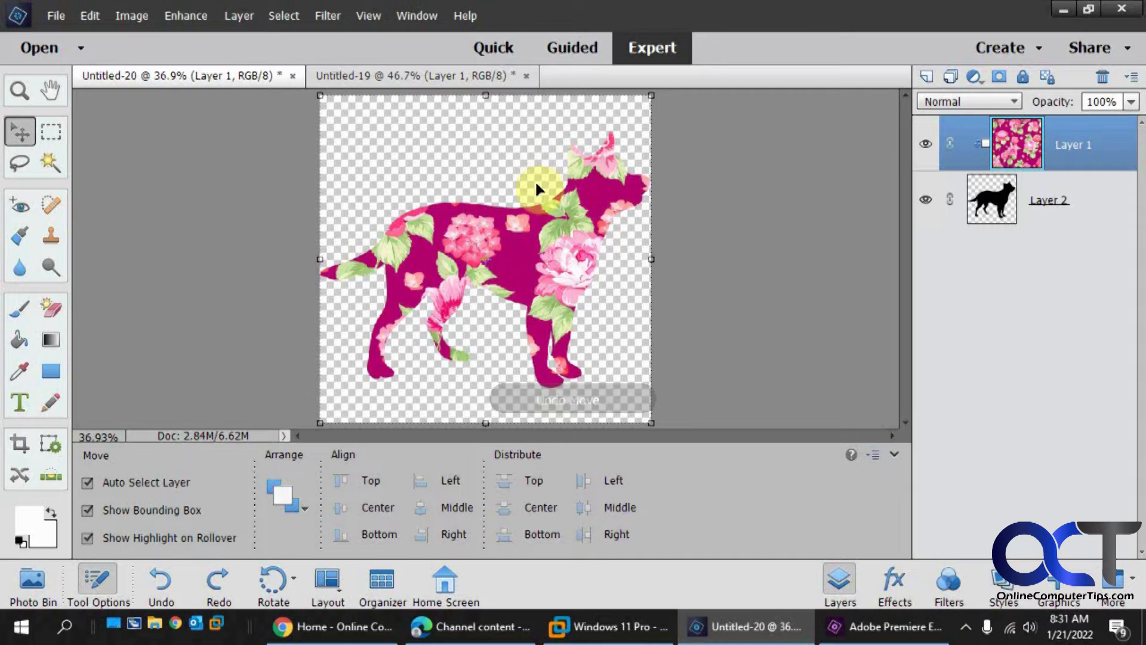
pyautogui.moveTo(478, 131)
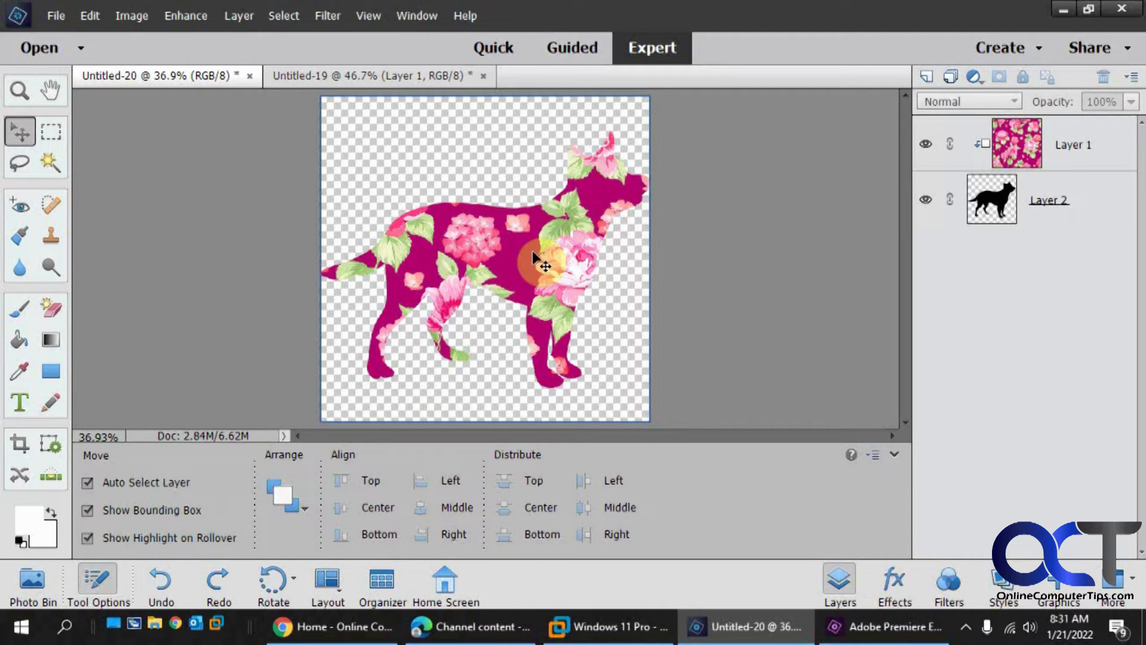
pyautogui.moveTo(582, 247)
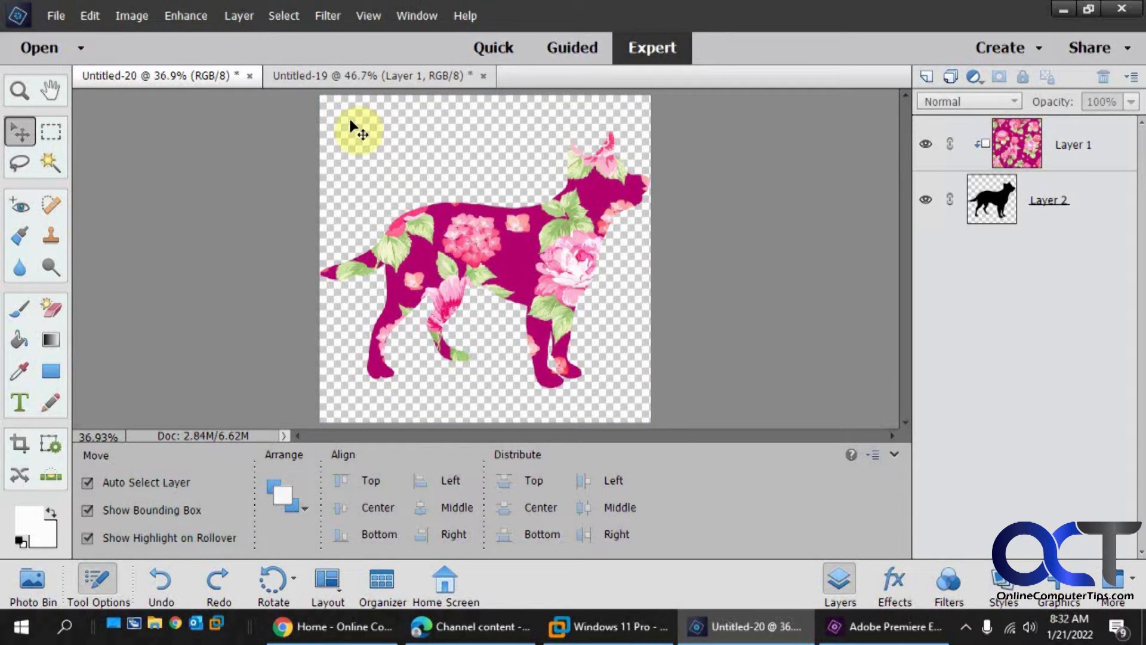
# Step: Merge Visible to combine the floral pattern and dog into one layer
pyautogui.click(239, 15)
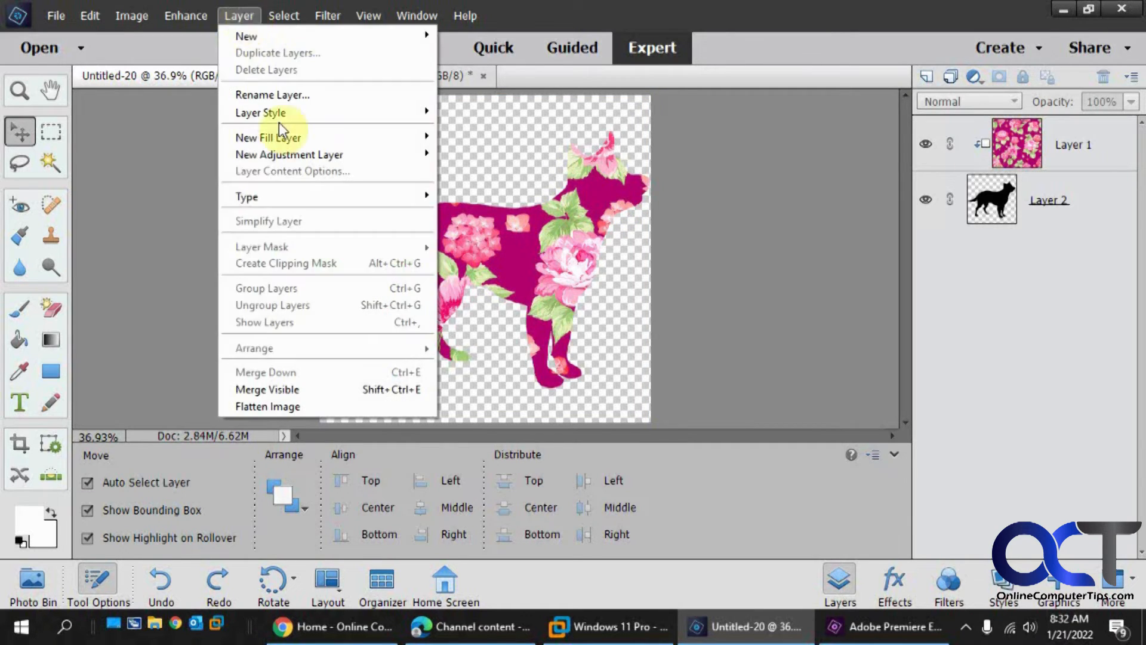
pyautogui.moveTo(314, 406)
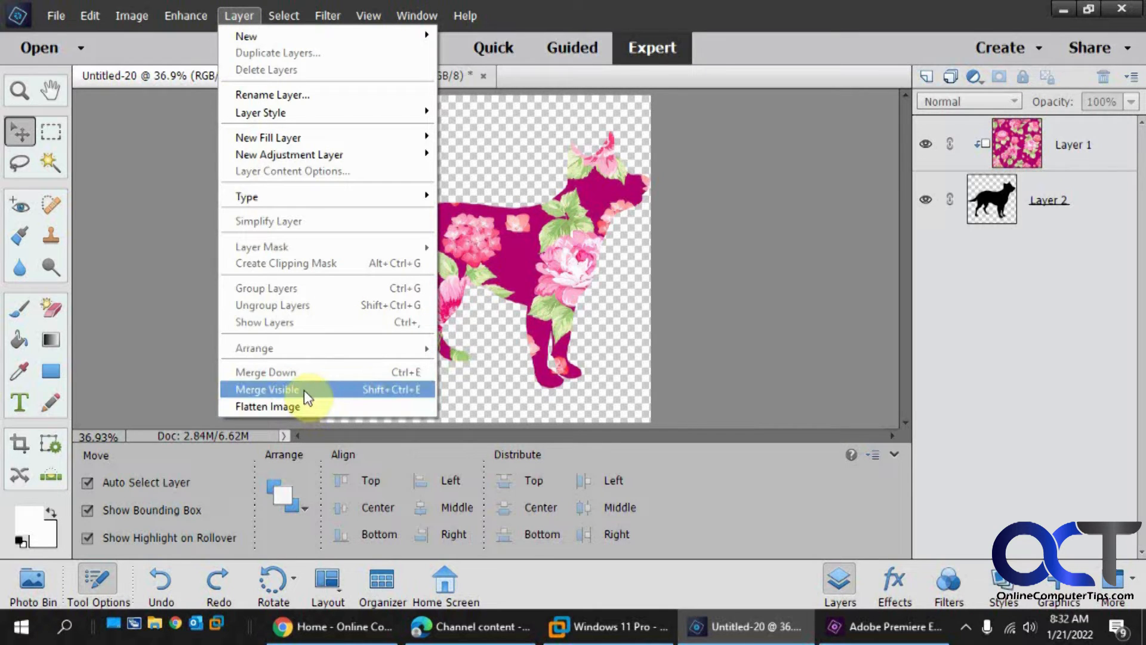
pyautogui.click(267, 388)
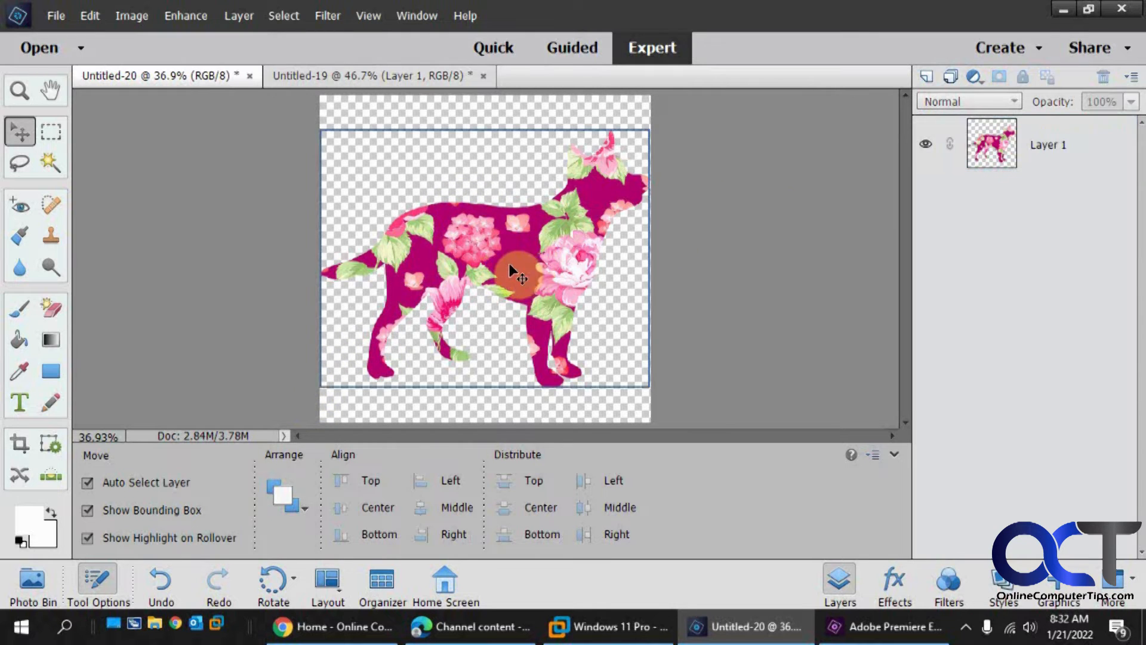
pyautogui.rightClick(519, 273)
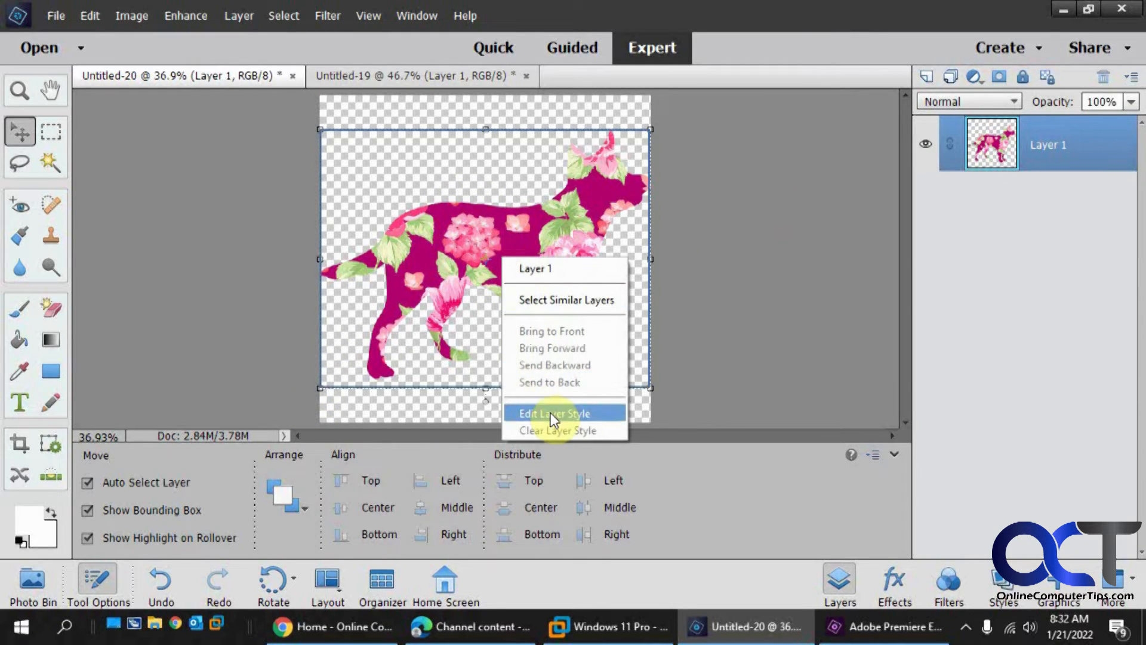
# Step: Apply a 5 px black Stroke positioned Outside to the merged dog layer
pyautogui.click(554, 413)
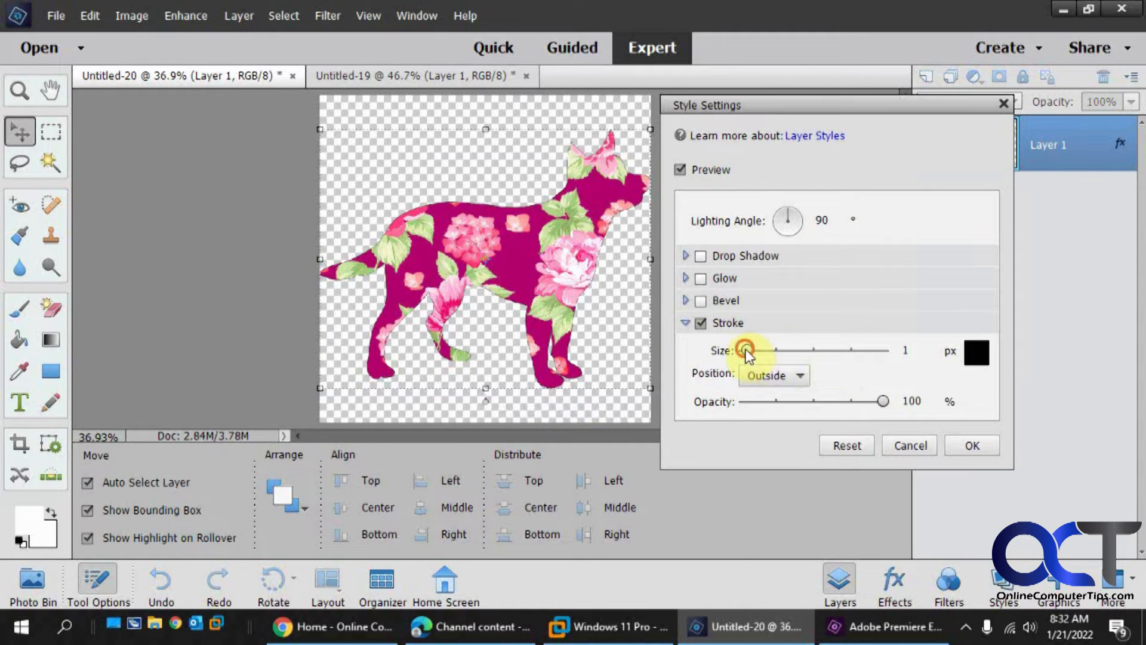
pyautogui.moveTo(747, 350); pyautogui.dragTo(779, 350)
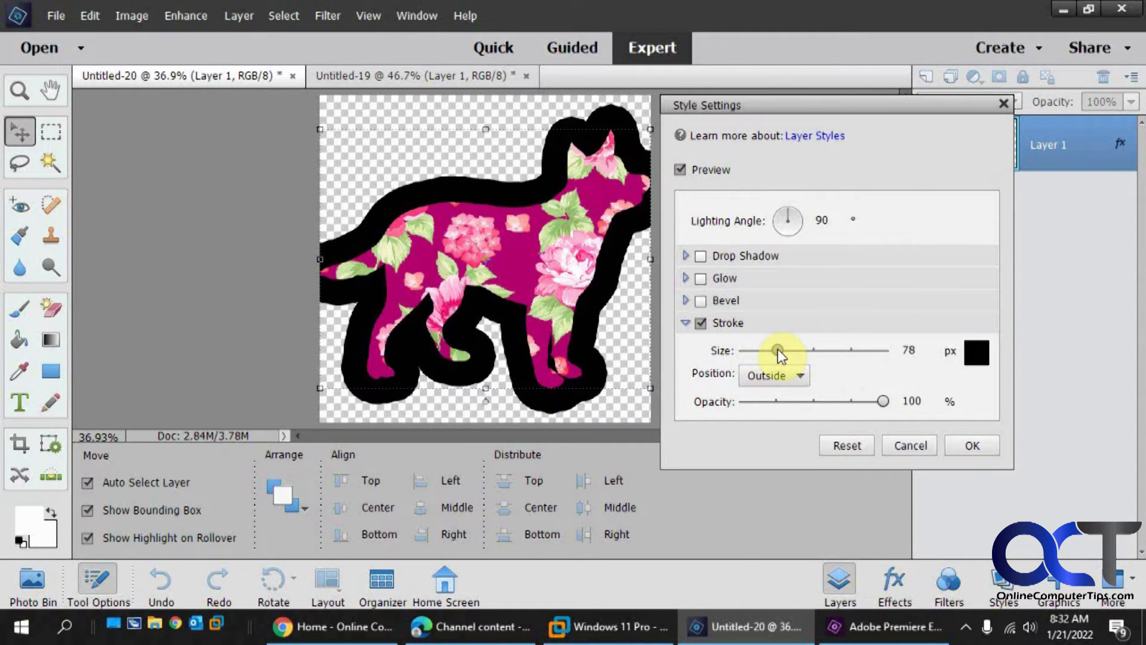
pyautogui.moveTo(778, 349); pyautogui.dragTo(752, 349)
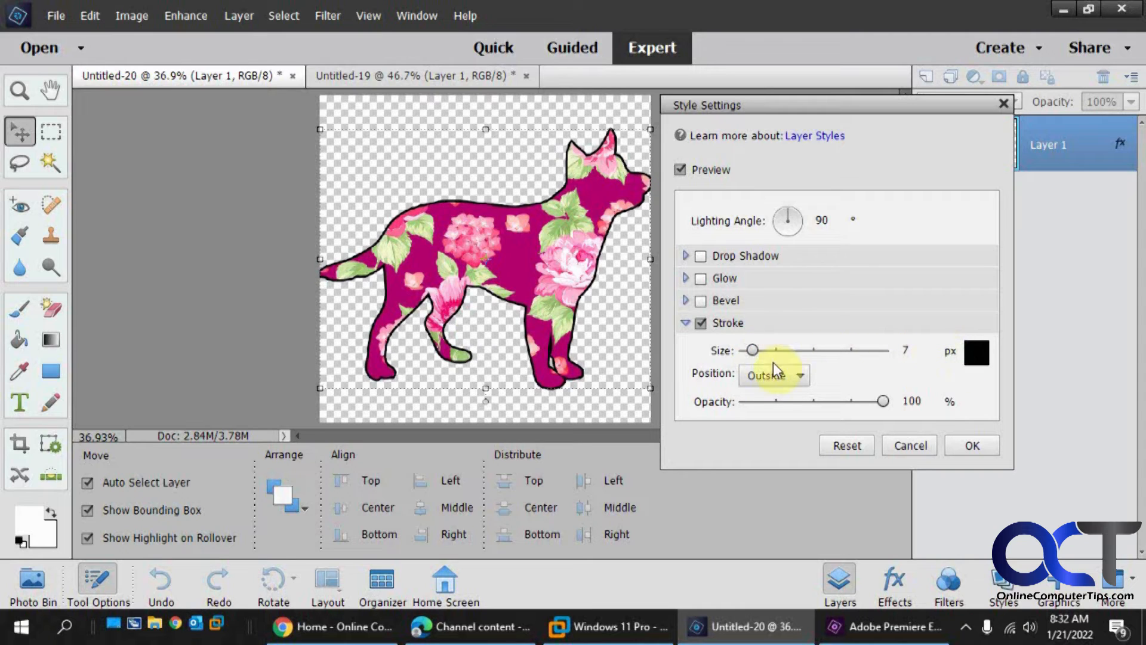
pyautogui.click(800, 375)
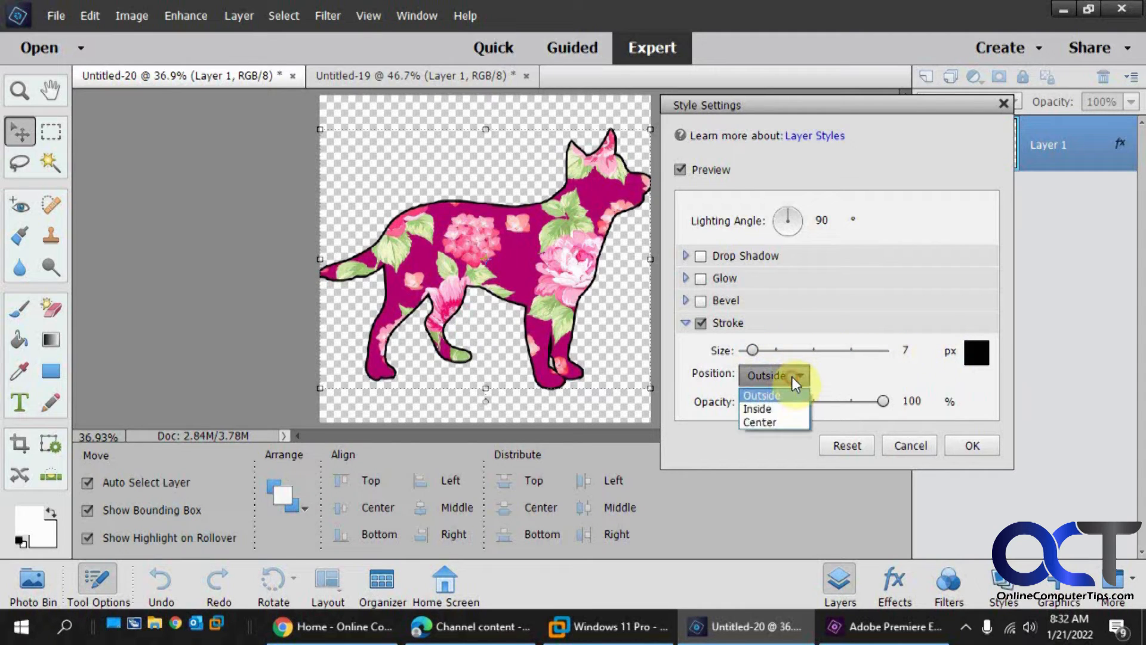
pyautogui.click(761, 395)
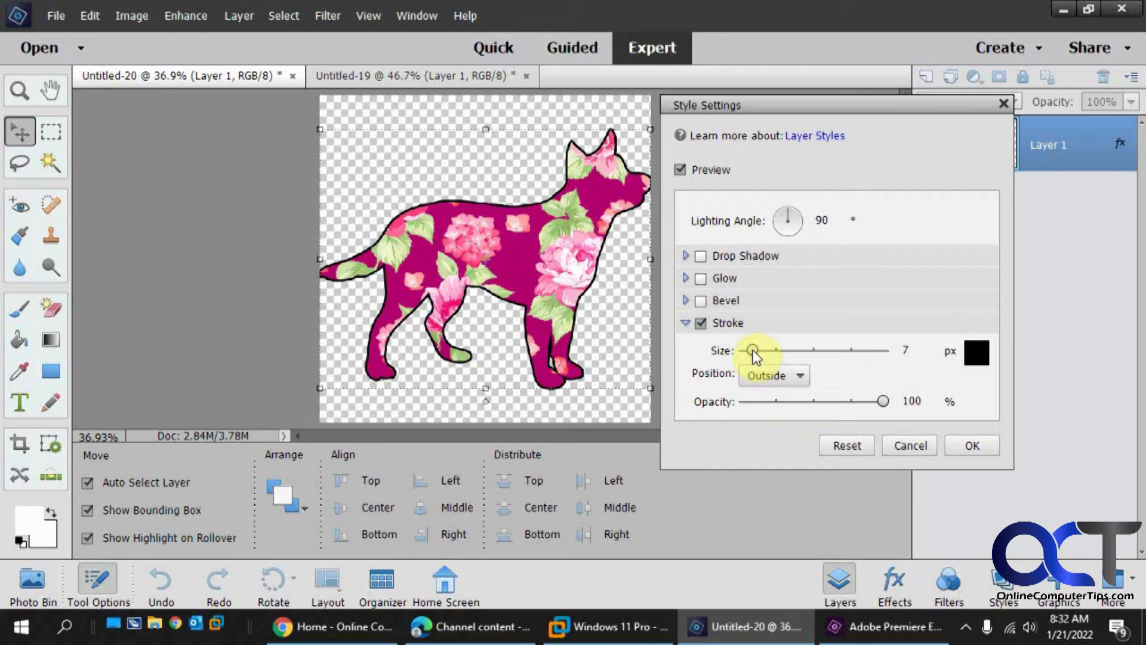
pyautogui.moveTo(755, 349); pyautogui.dragTo(749, 349)
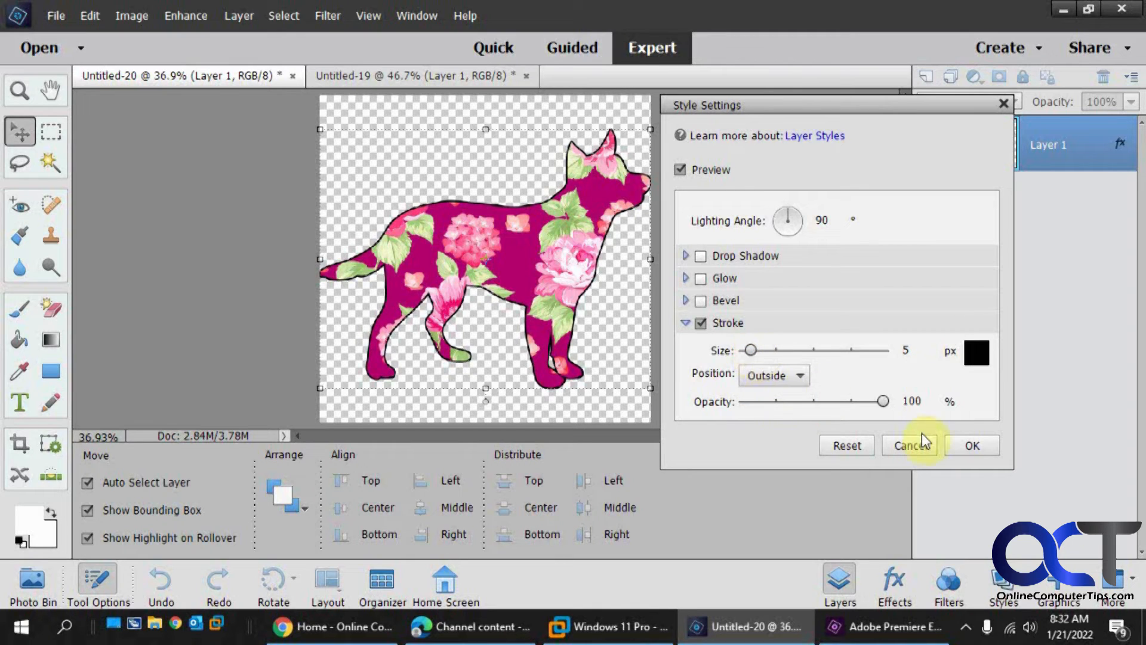
pyautogui.click(909, 446)
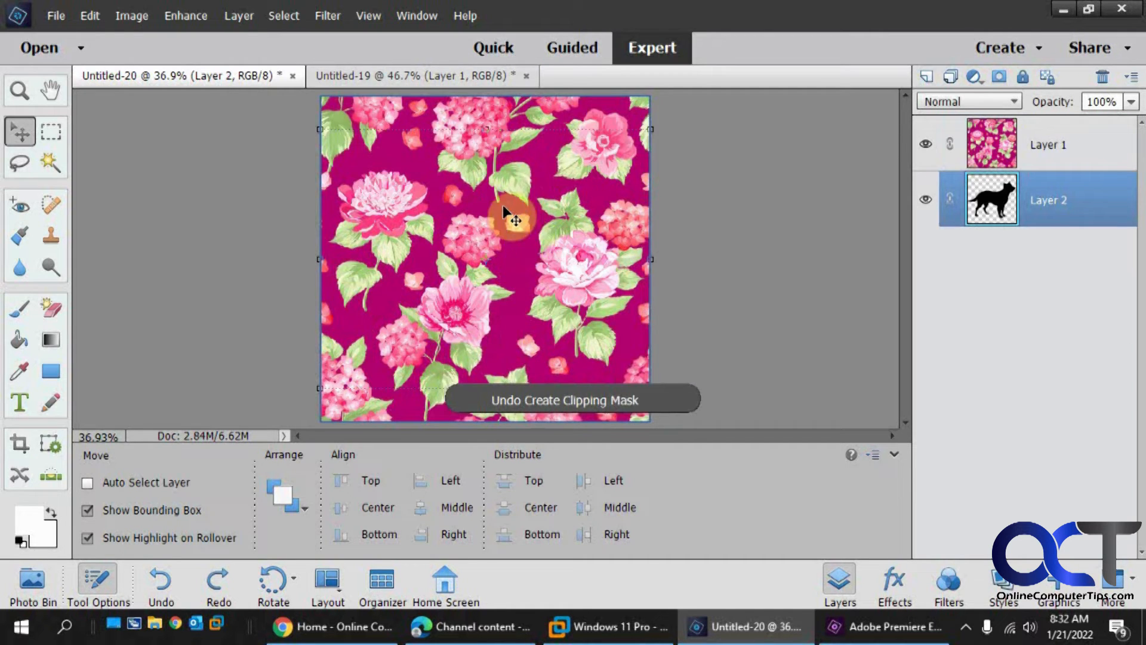
# Step: Switch to the Untitled-19 dog silhouette document
pyautogui.click(420, 76)
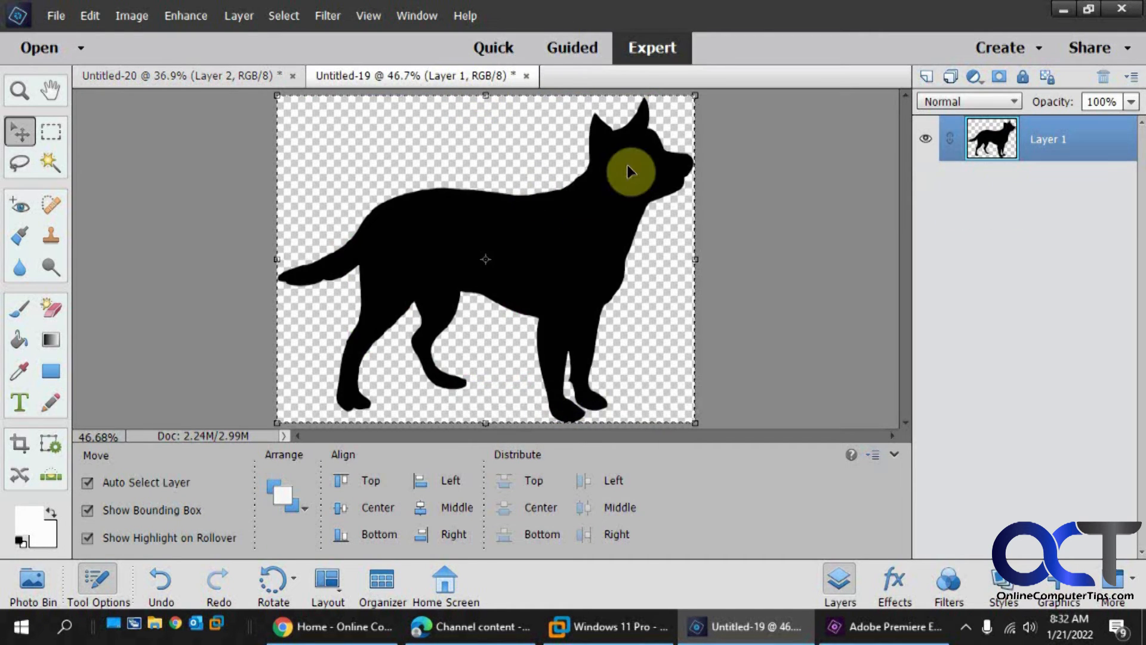
pyautogui.moveTo(326, 165)
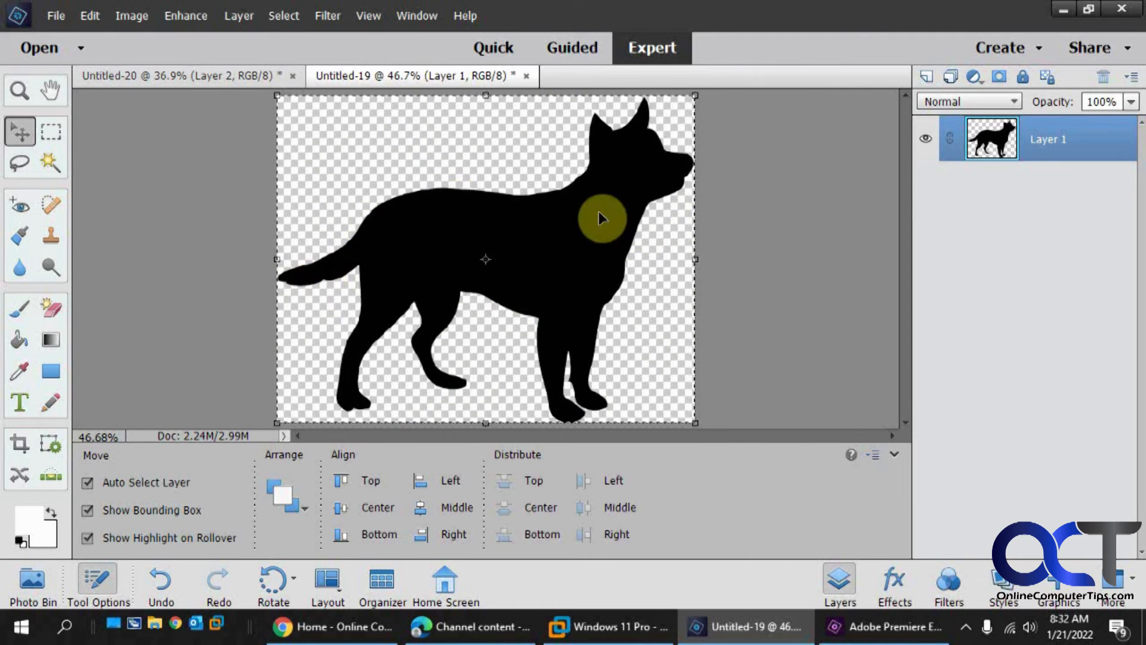
pyautogui.moveTo(450, 282)
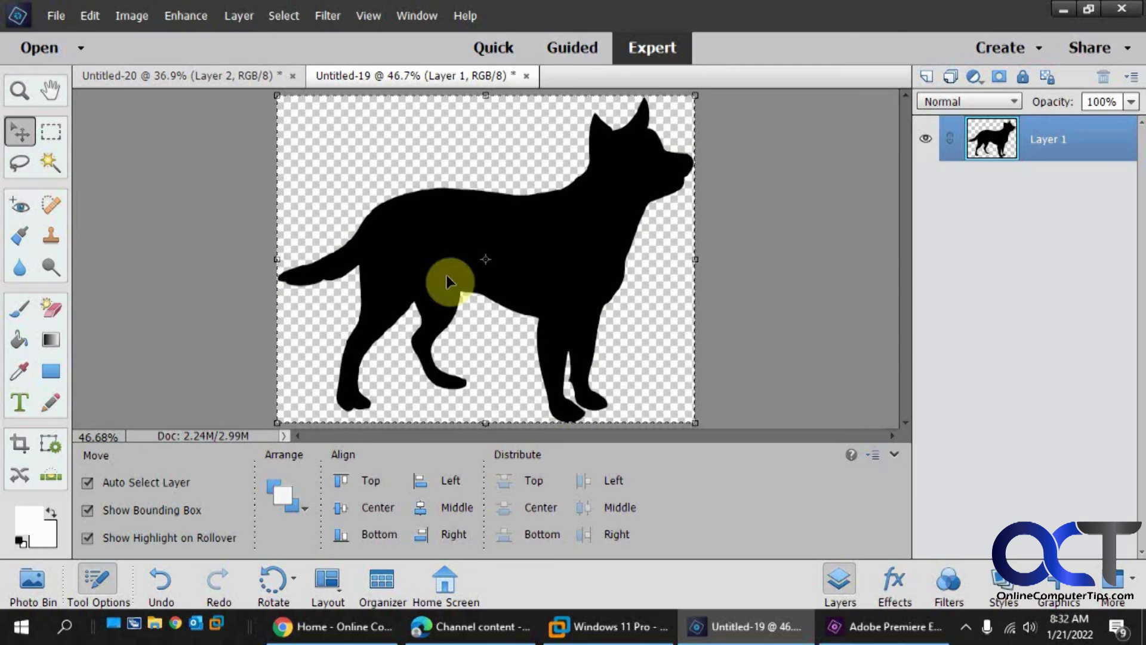
pyautogui.moveTo(631, 153)
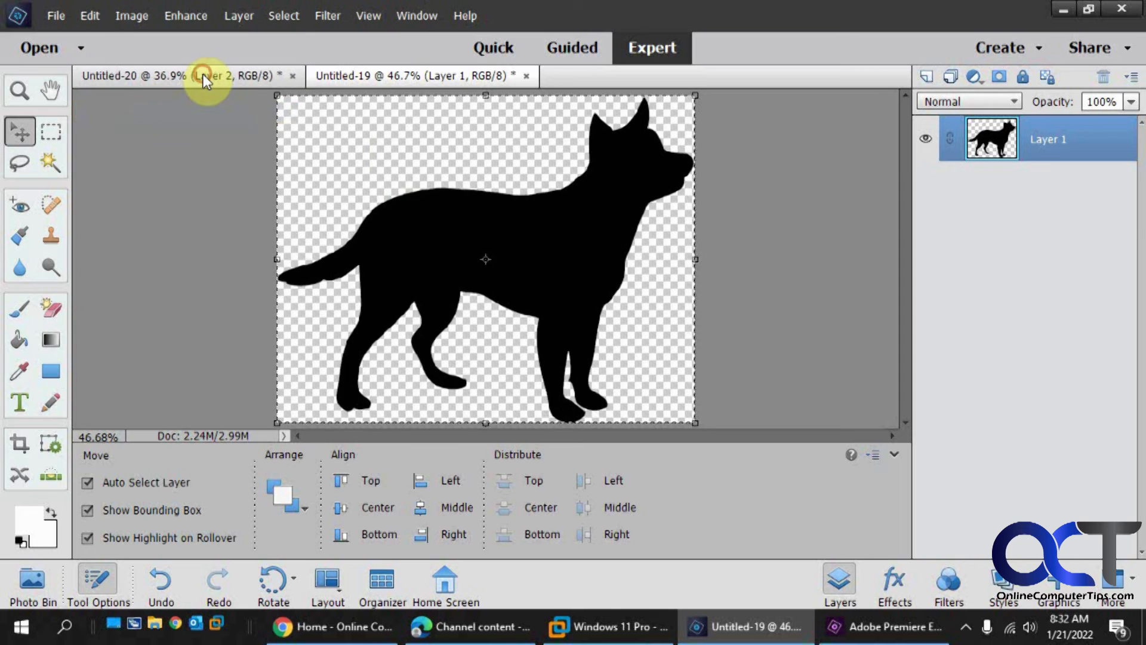
# Step: Paste the copied dog silhouette into the floral document and delete the old dog layer
pyautogui.click(89, 16)
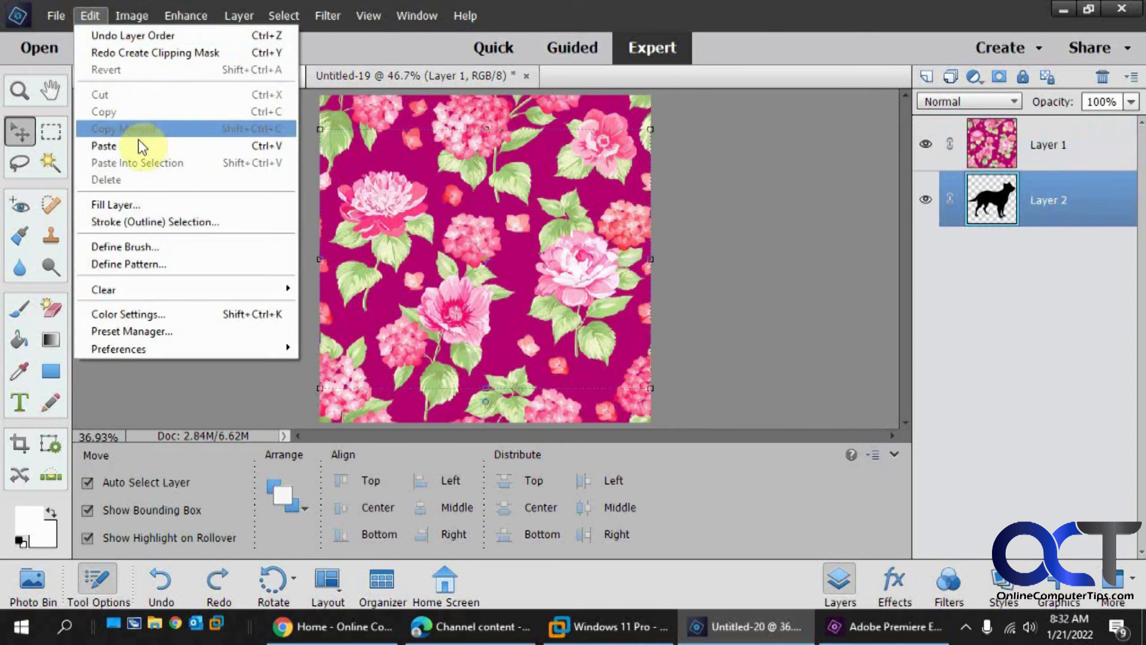
pyautogui.click(103, 145)
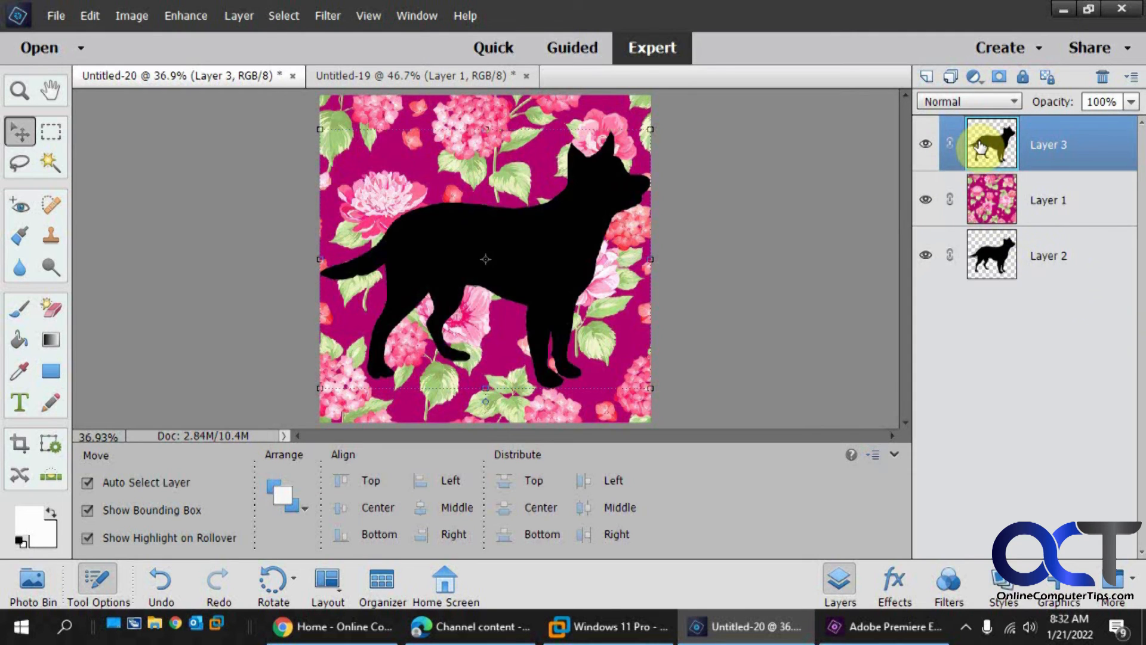
pyautogui.rightClick(991, 255)
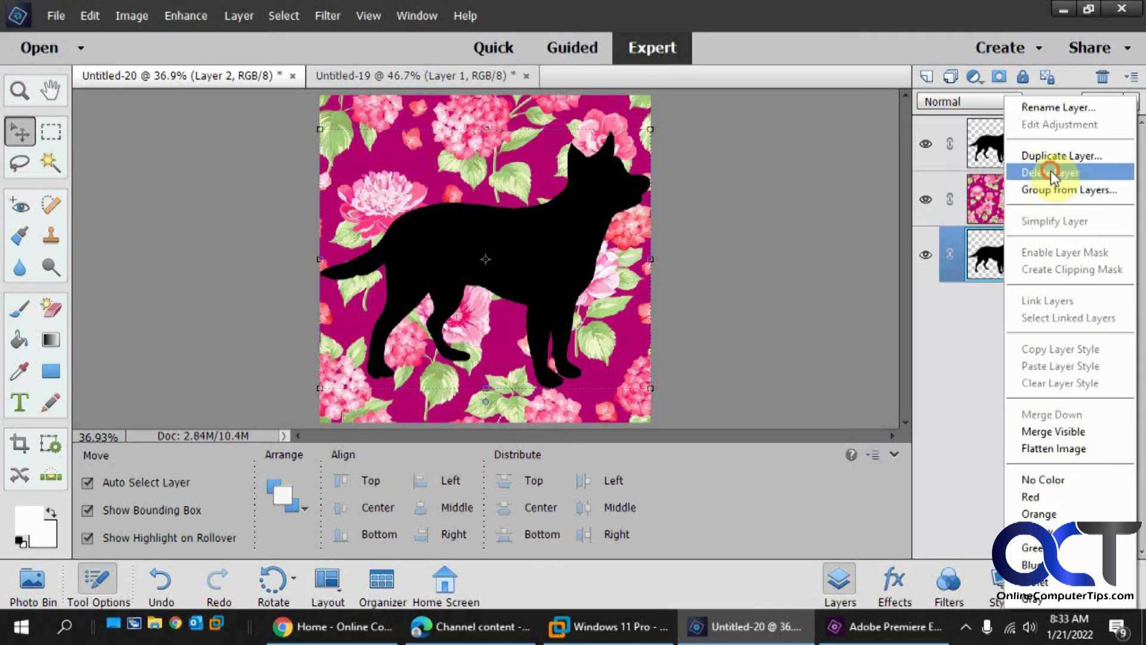
pyautogui.click(1046, 172)
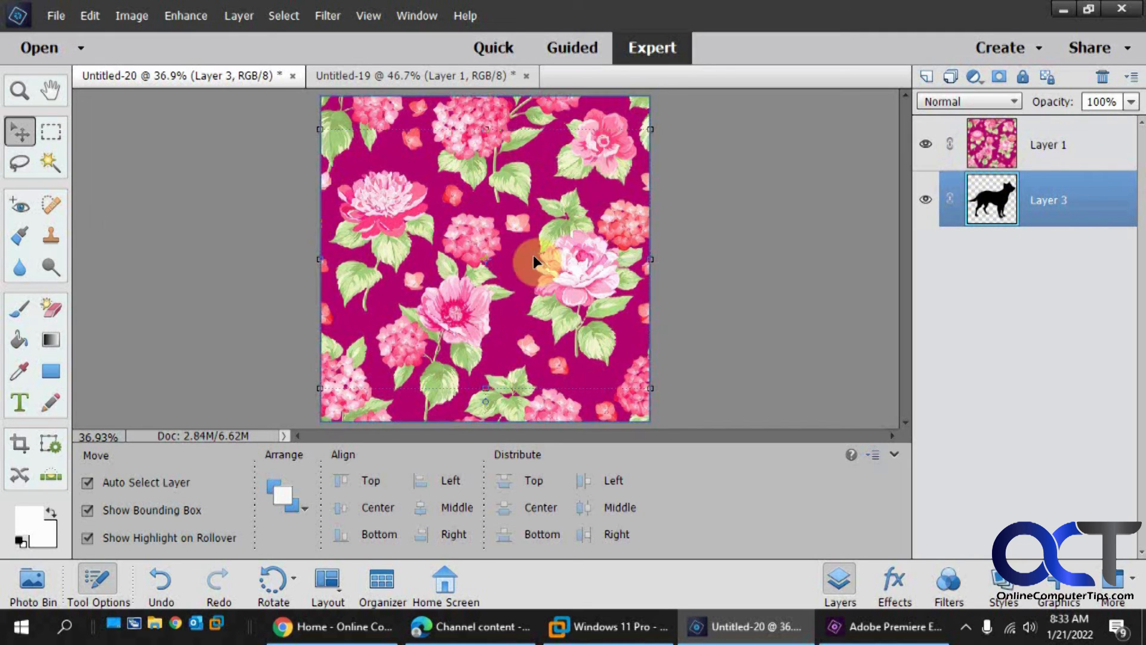
# Step: Make floral pattern Layer 1 active and show the Layer menu commands
pyautogui.click(239, 16)
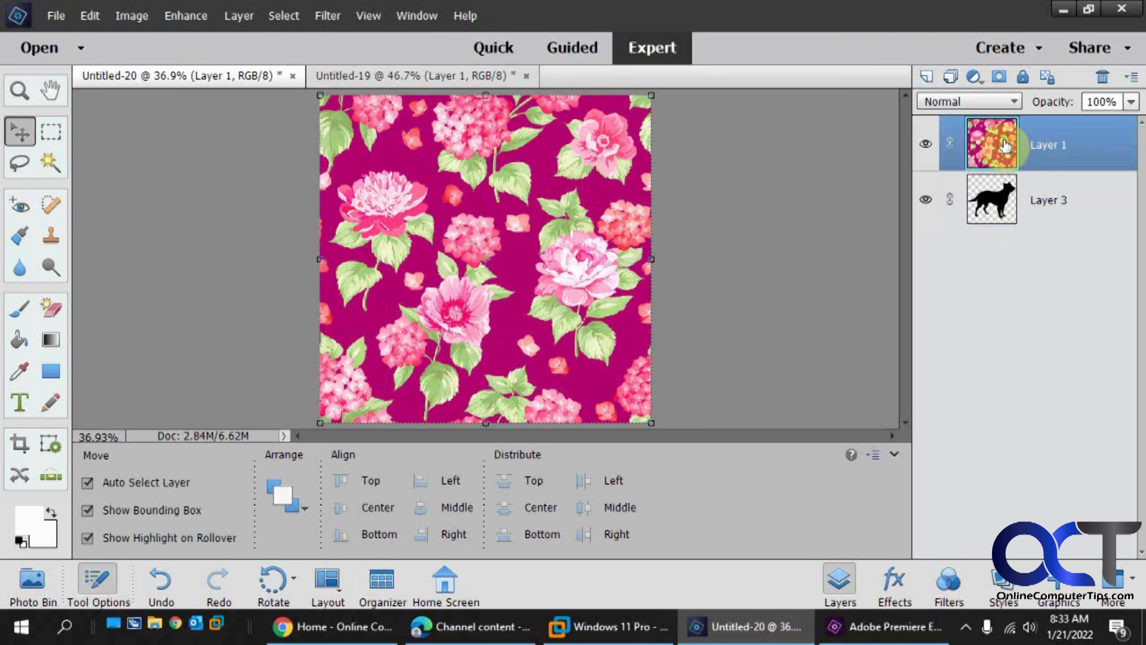
pyautogui.click(238, 16)
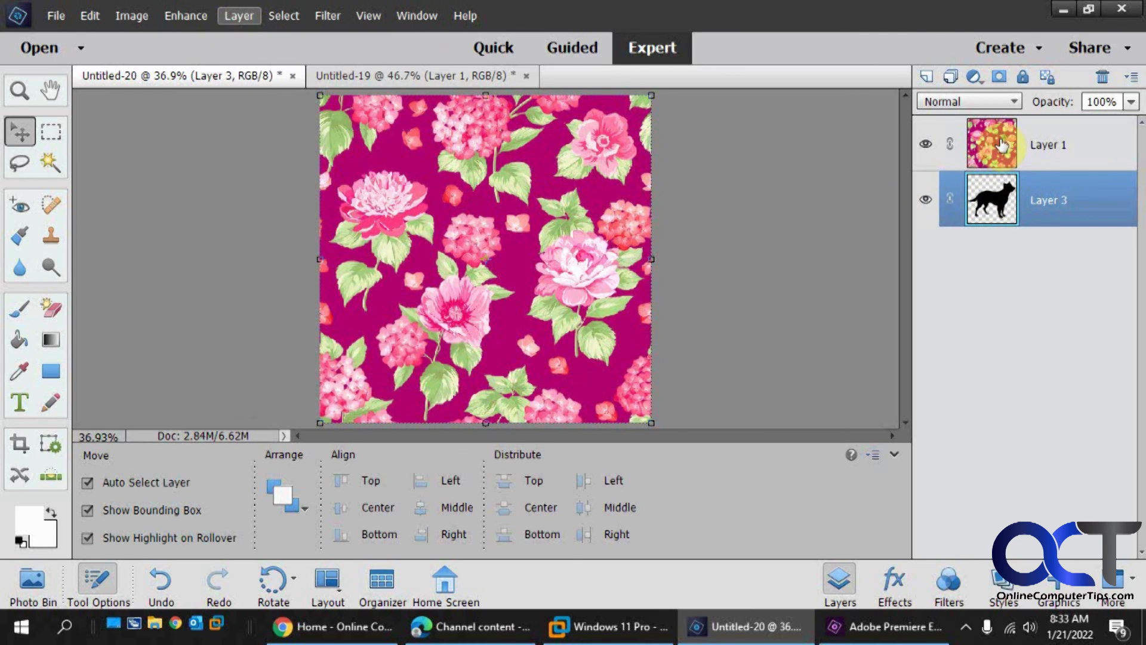
pyautogui.click(239, 16)
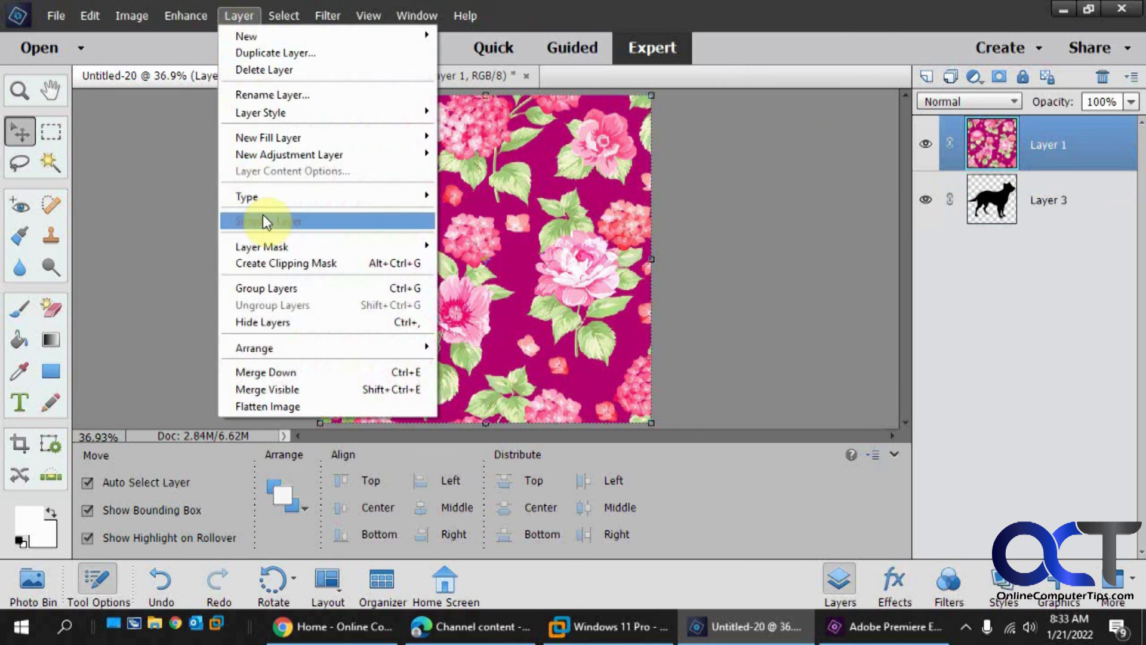